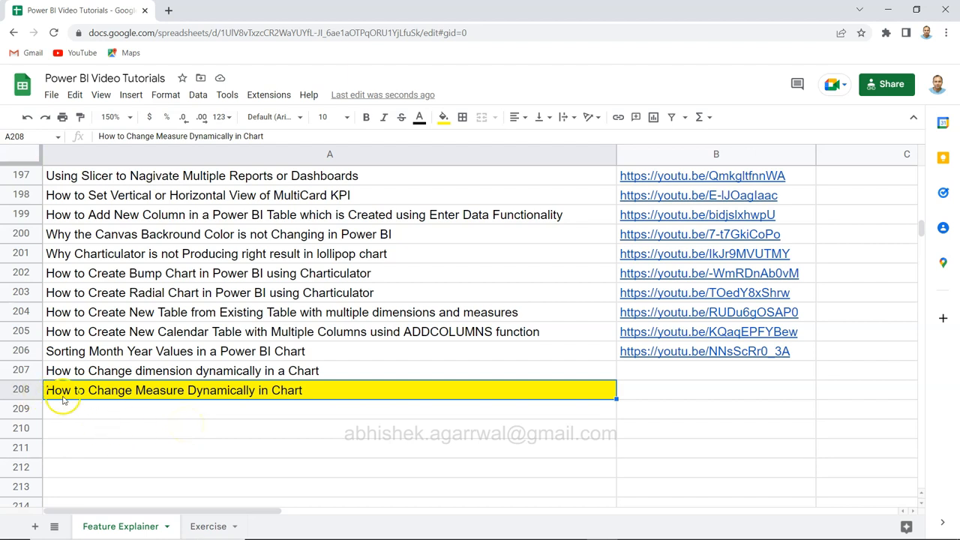
mouse_move(165, 398)
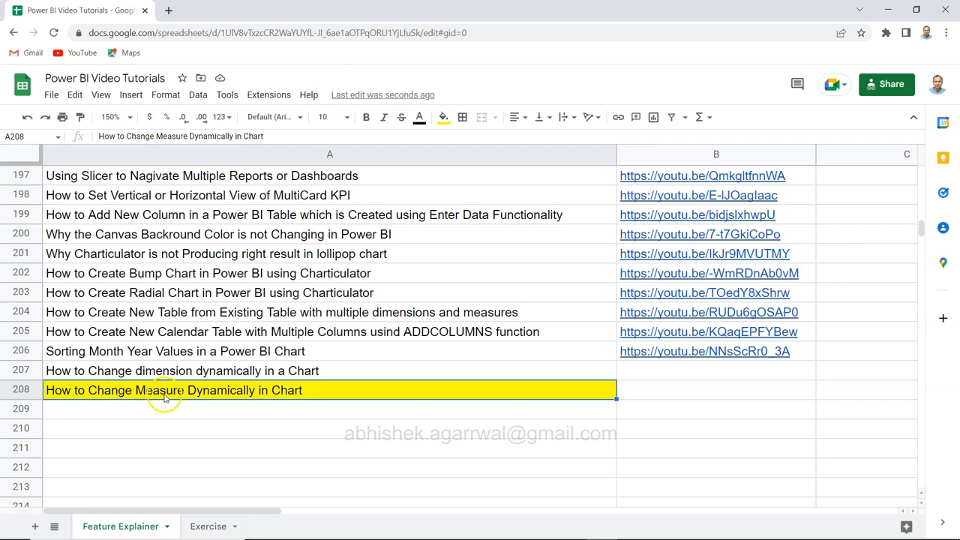
mouse_move(217, 396)
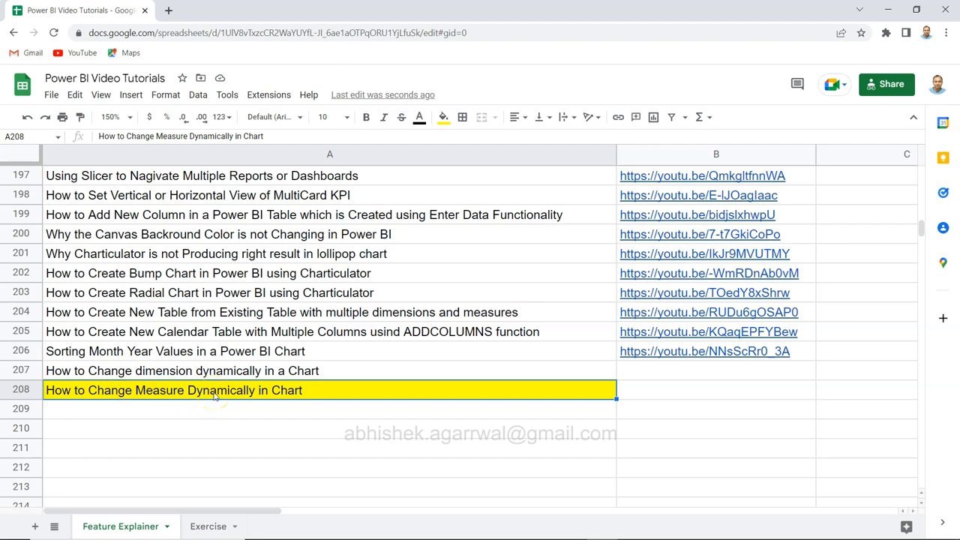
mouse_move(91, 371)
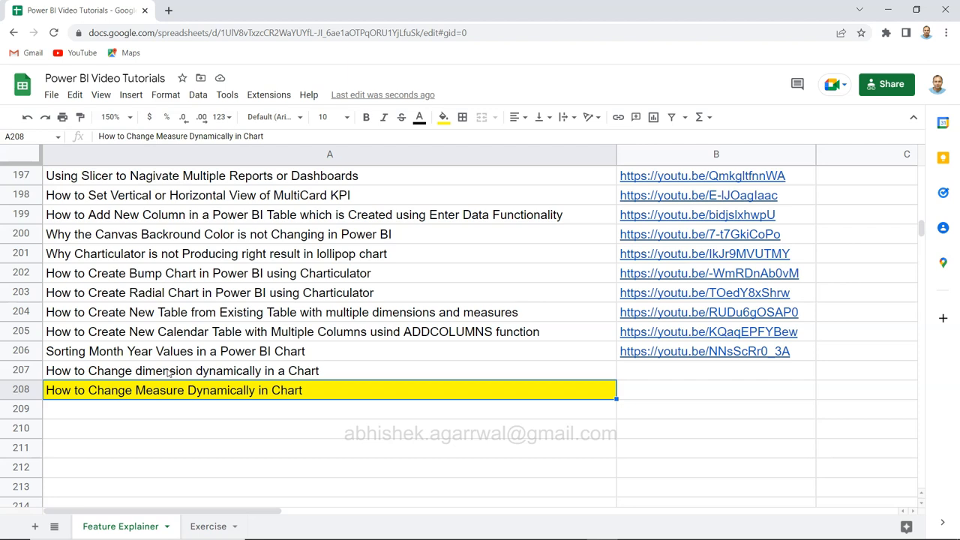
mouse_move(315, 277)
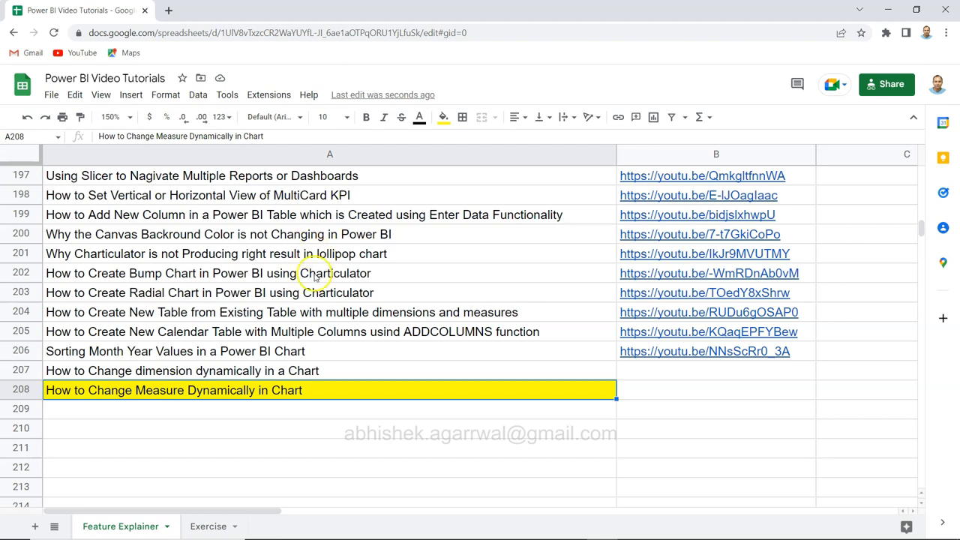
mouse_move(344, 294)
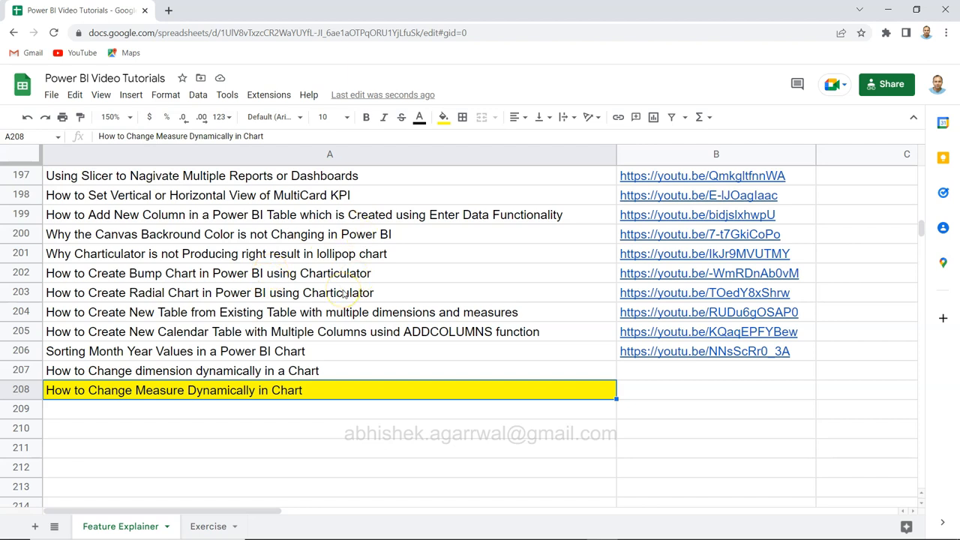
mouse_move(252, 252)
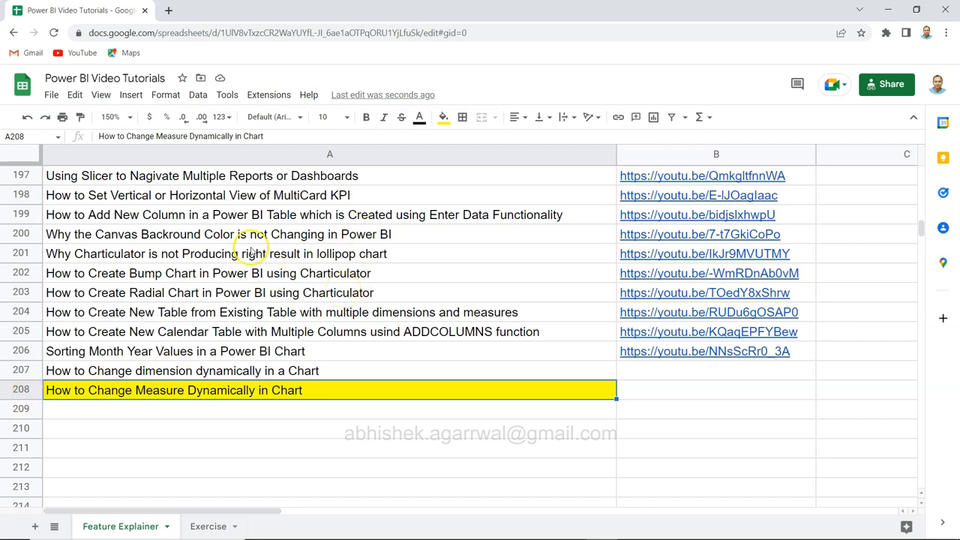
mouse_move(374, 276)
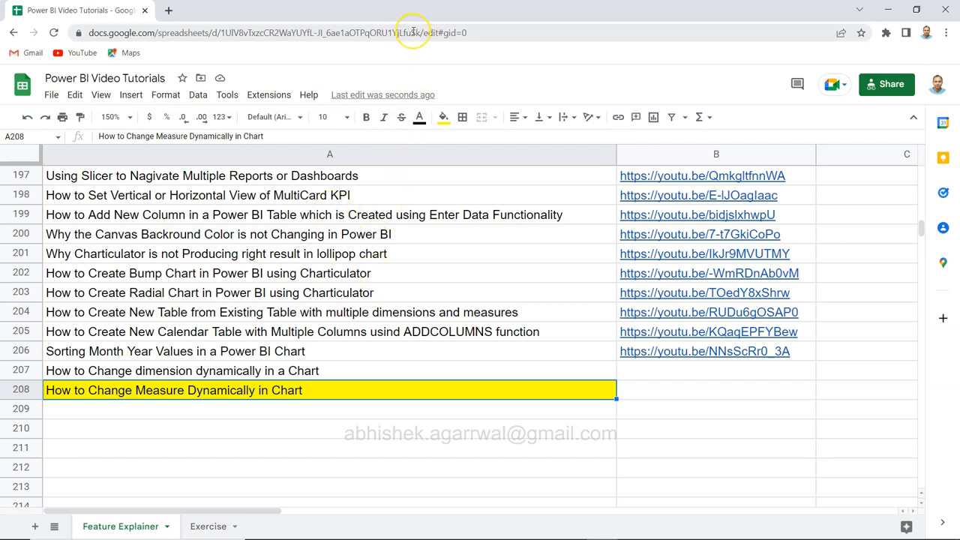
mouse_move(412, 33)
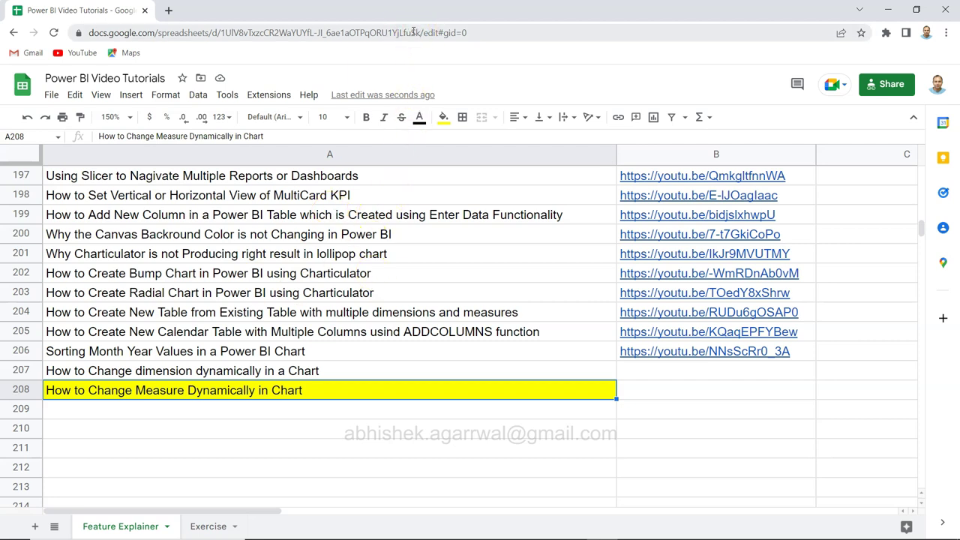
mouse_move(323, 291)
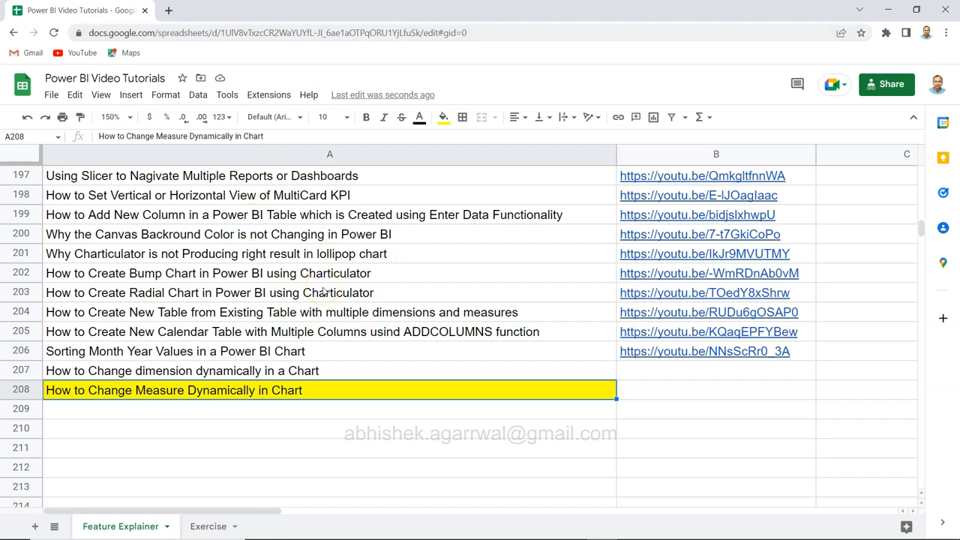
mouse_move(441, 231)
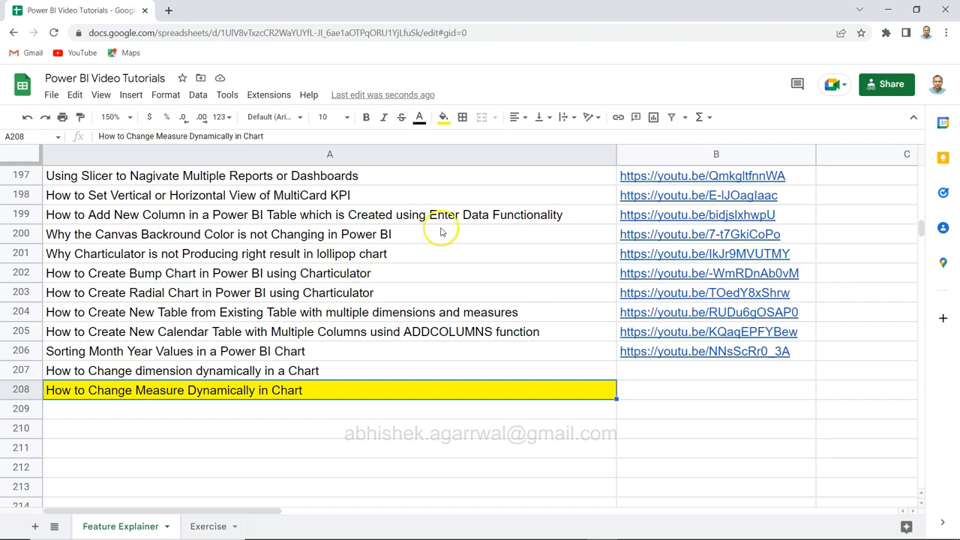
mouse_move(462, 234)
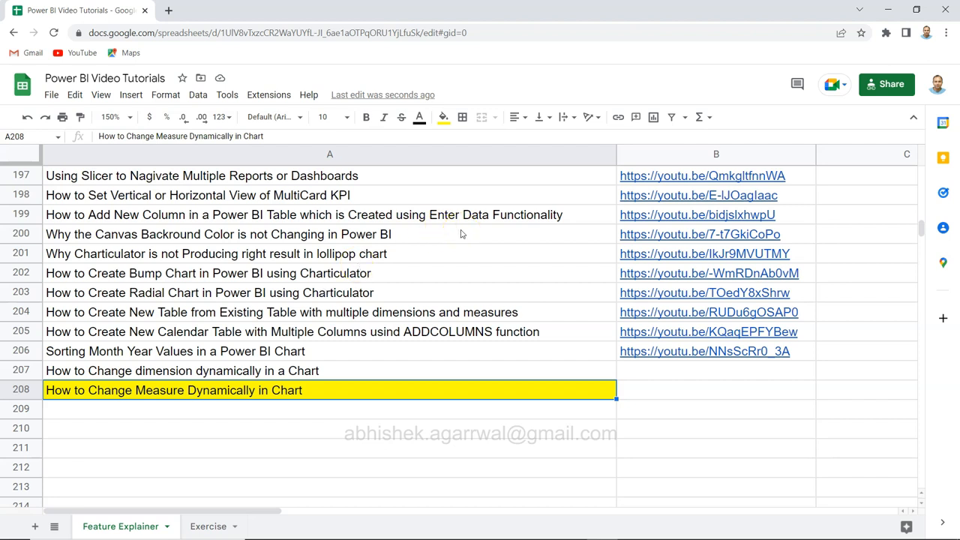
mouse_move(677, 142)
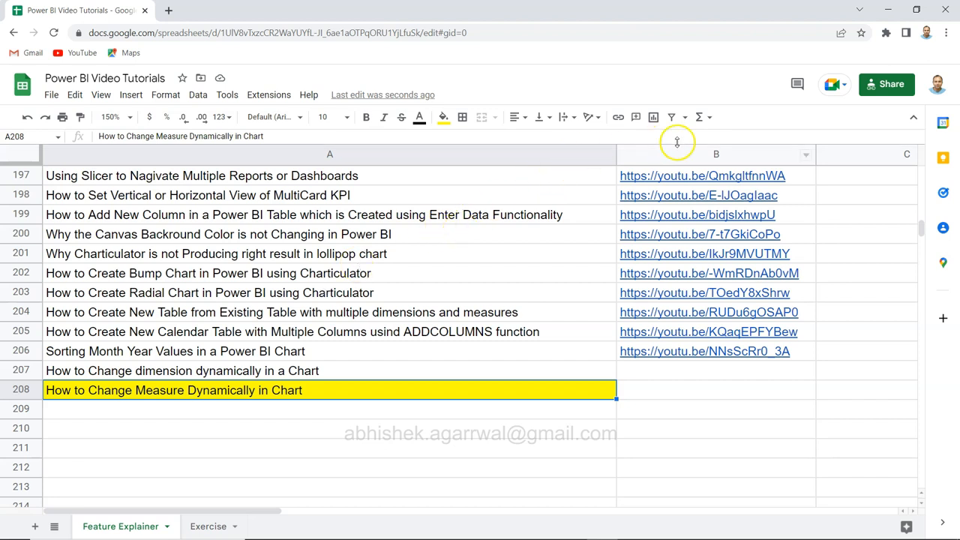
mouse_move(712, 159)
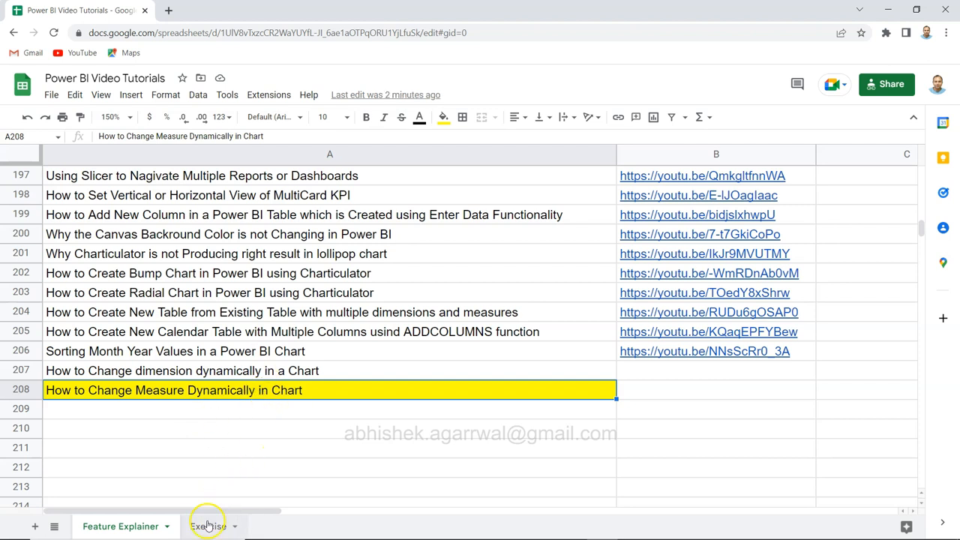
Switch to the Exercise sheet listing video titles and links
click(207, 525)
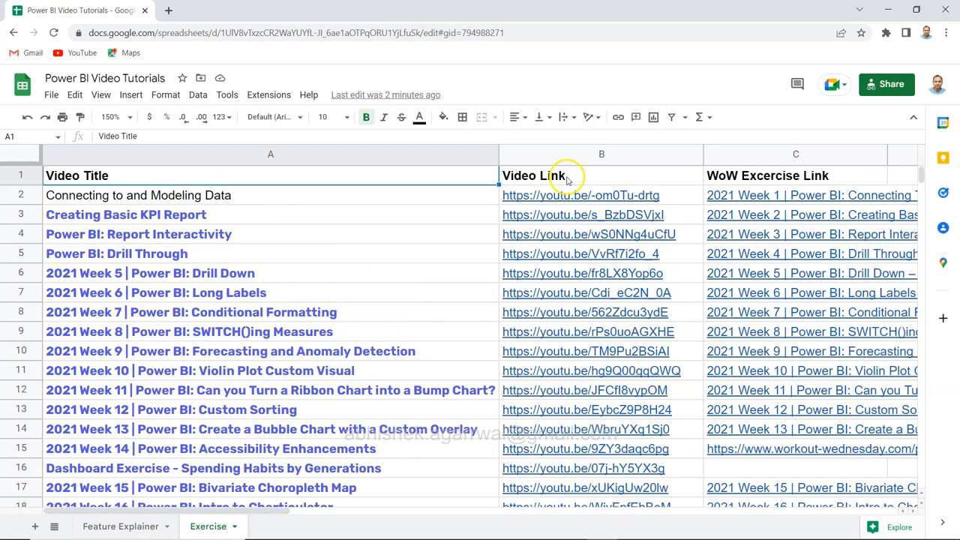
mouse_move(757, 183)
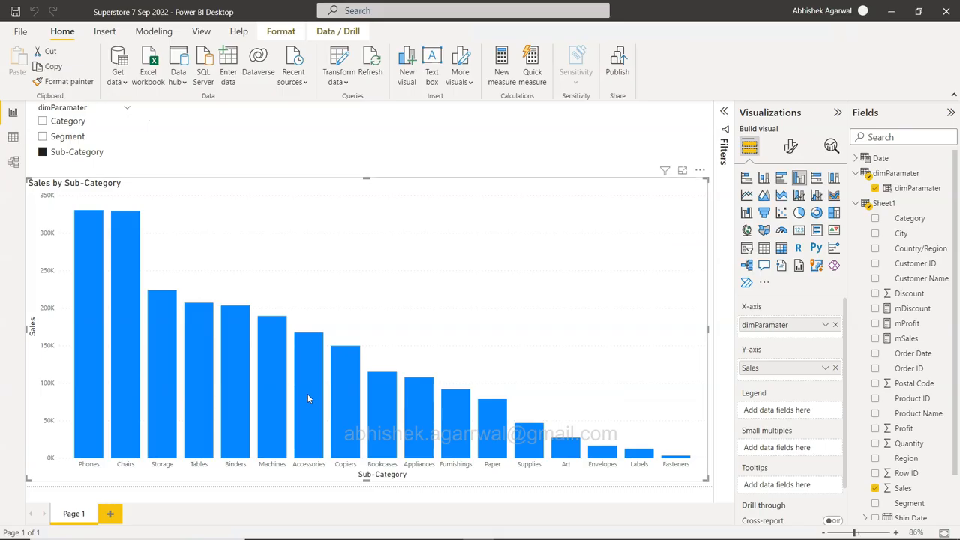
mouse_move(88, 218)
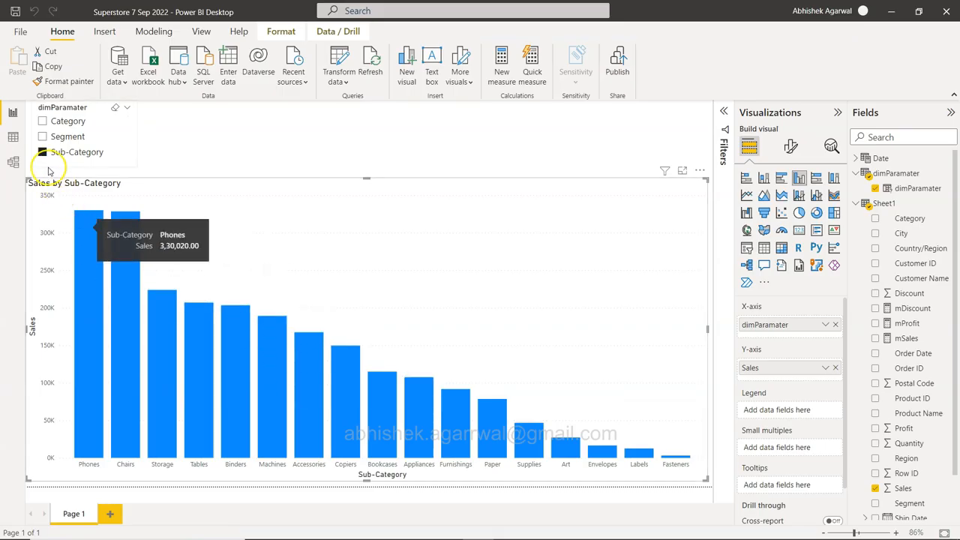
Pick Segment then Category in the dimParamater slicer so the chart shows Sales by Category
click(42, 120)
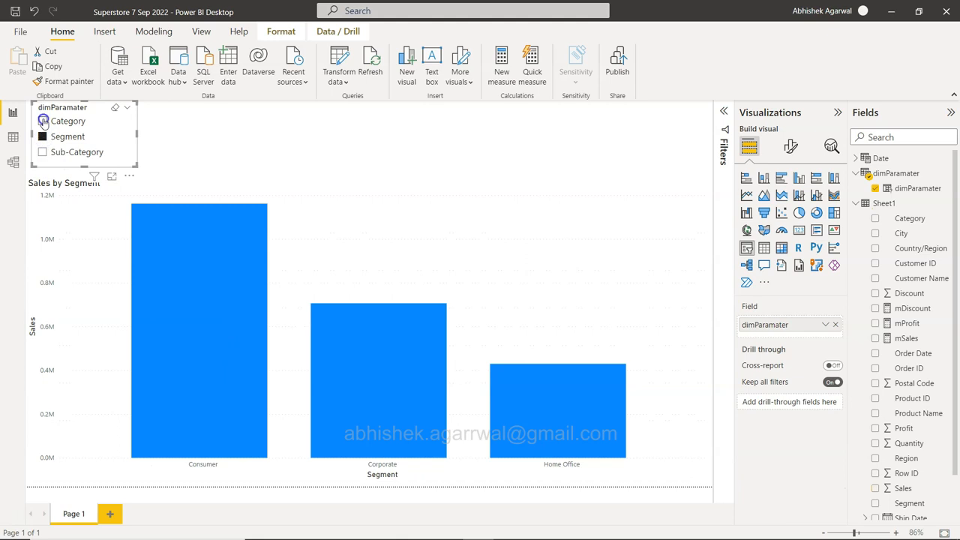
click(42, 120)
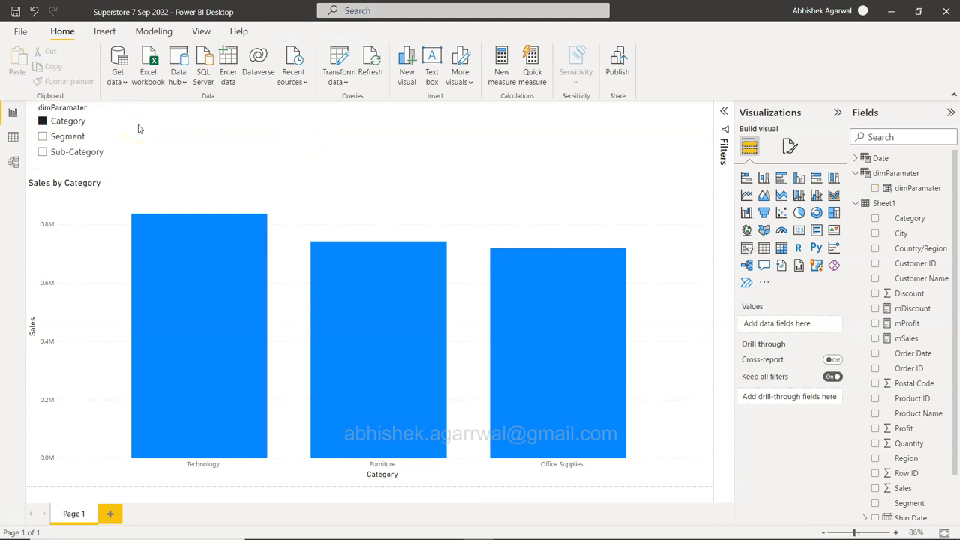
Check Modeling > New parameter, then confirm Field parameters is enabled in Options > Preview features
click(153, 30)
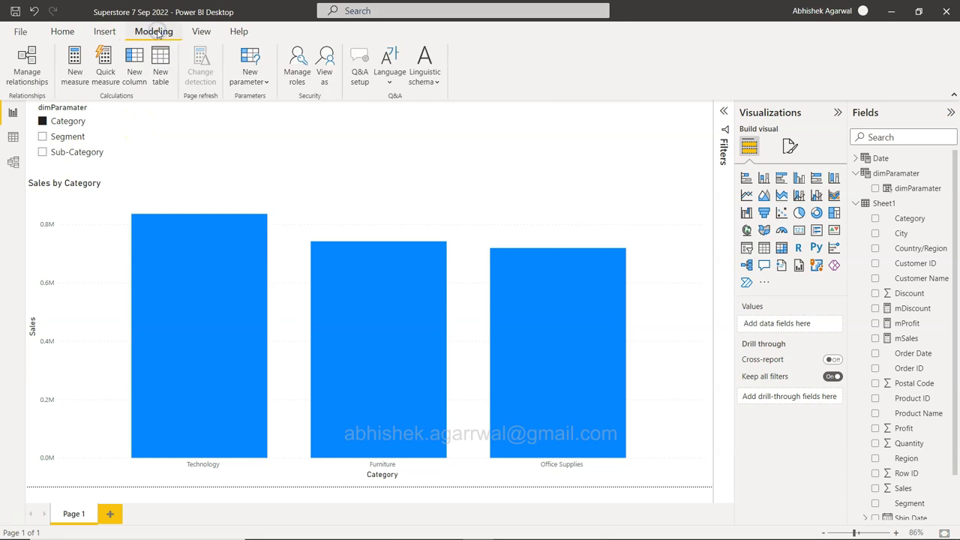
click(249, 63)
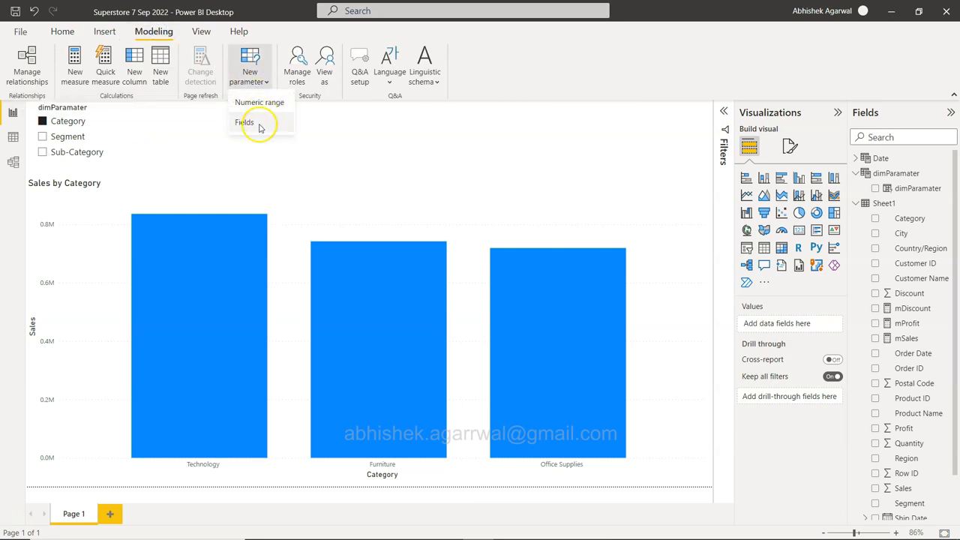
mouse_move(253, 128)
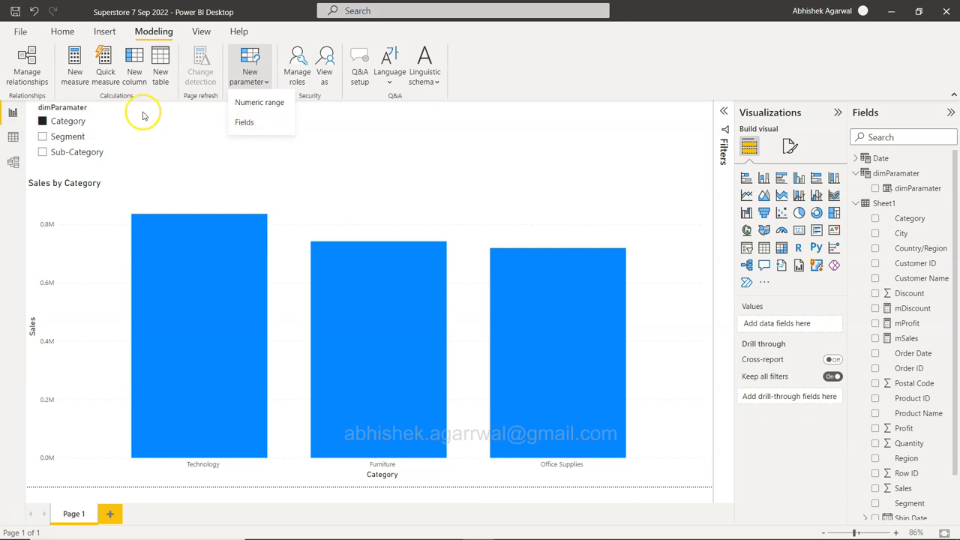
mouse_move(243, 123)
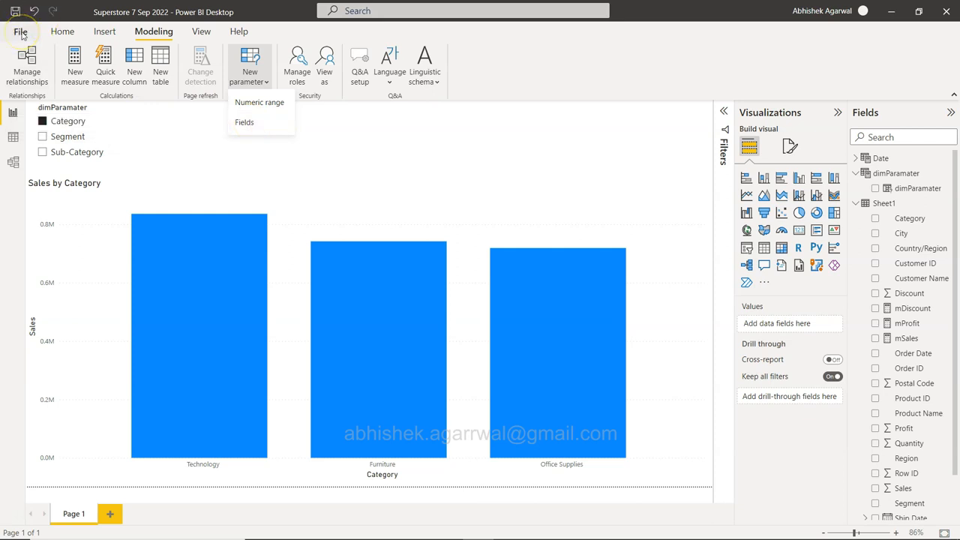
click(21, 32)
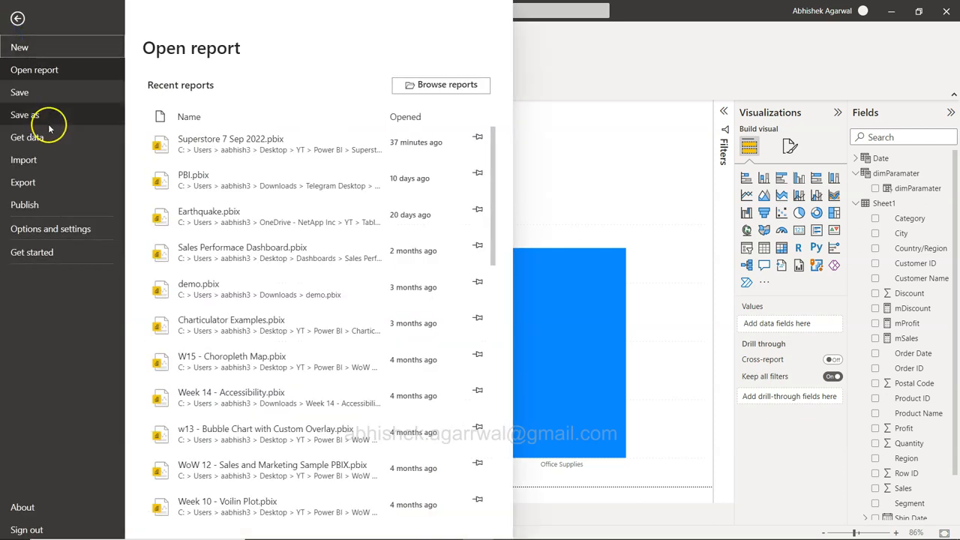
mouse_move(51, 228)
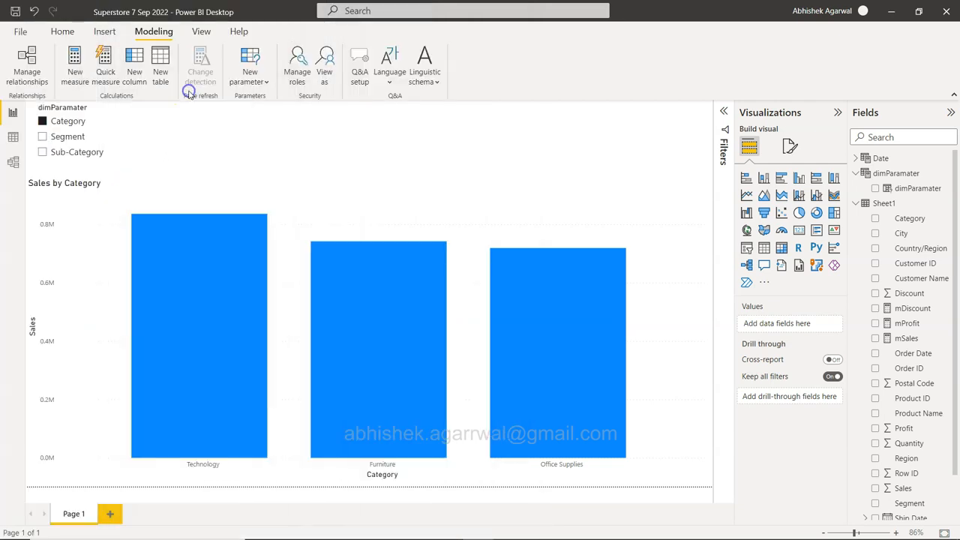
mouse_move(344, 149)
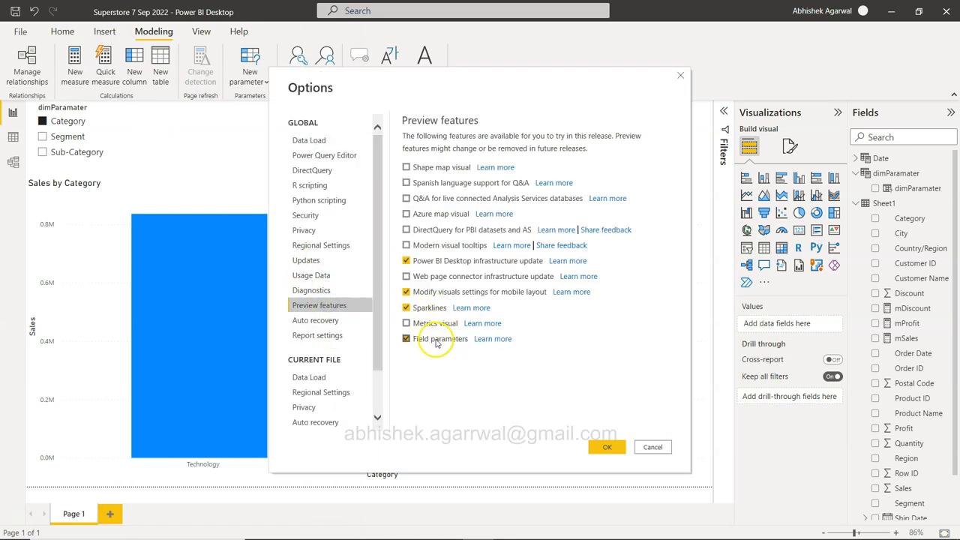
click(606, 447)
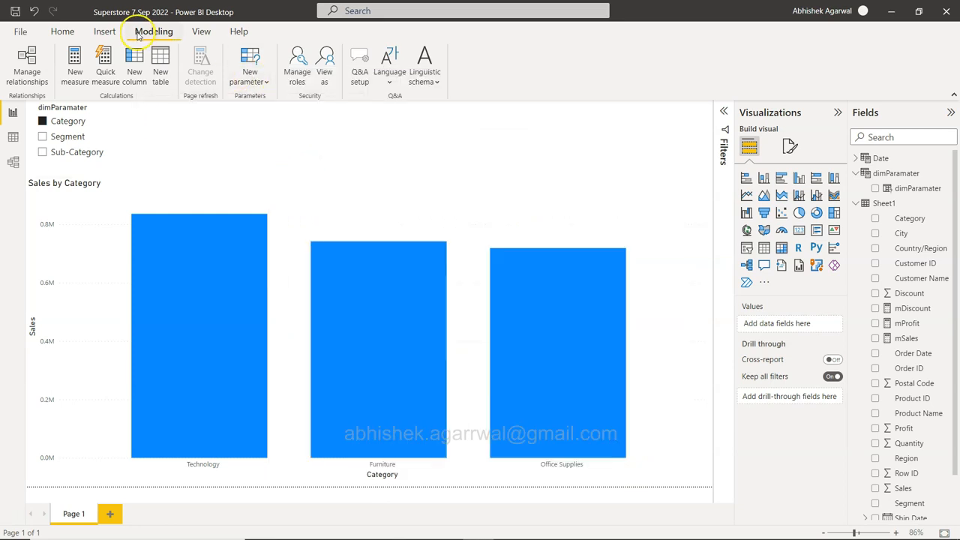
Create a Fields parameter named pMeasure from Sheet1's Sales, Profit and Quantity, adding its slicer to the page
click(249, 66)
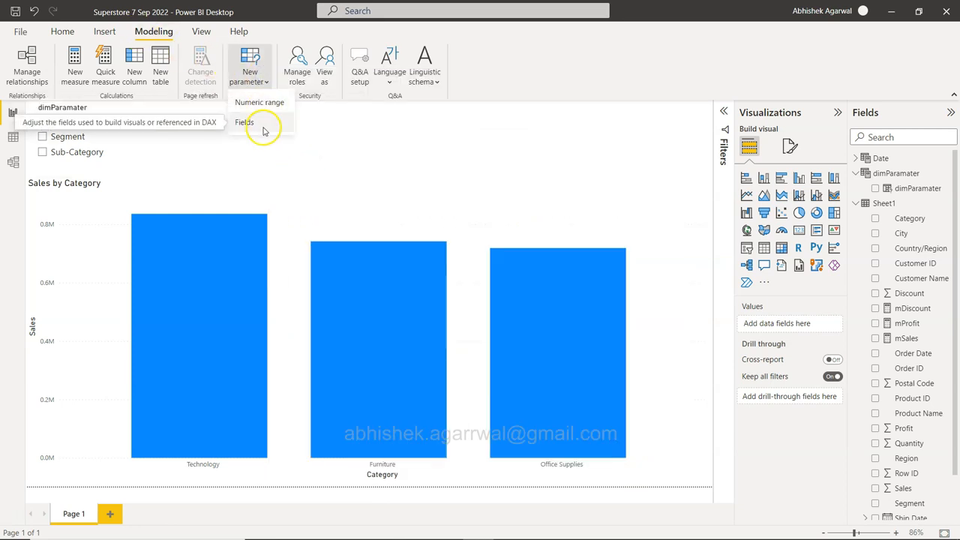
click(243, 122)
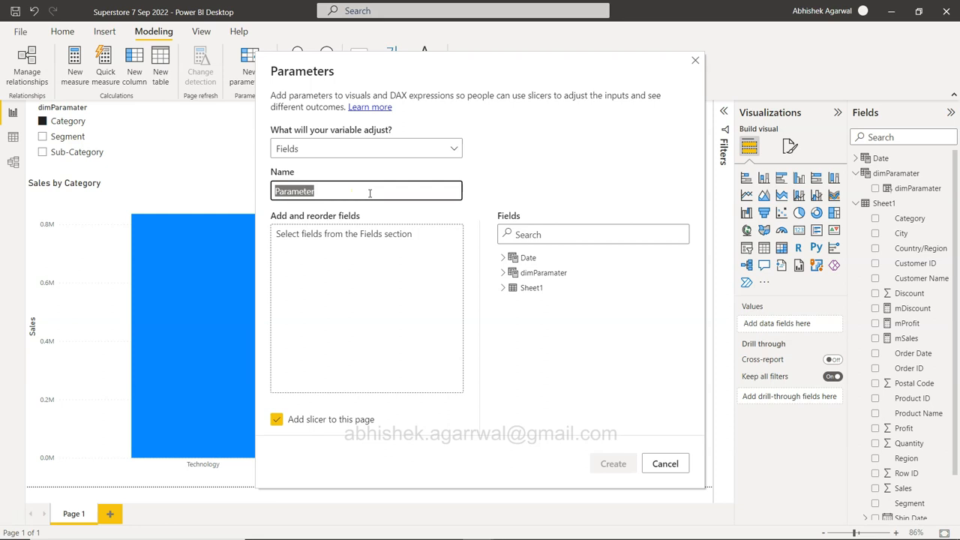
text(pMeasure)
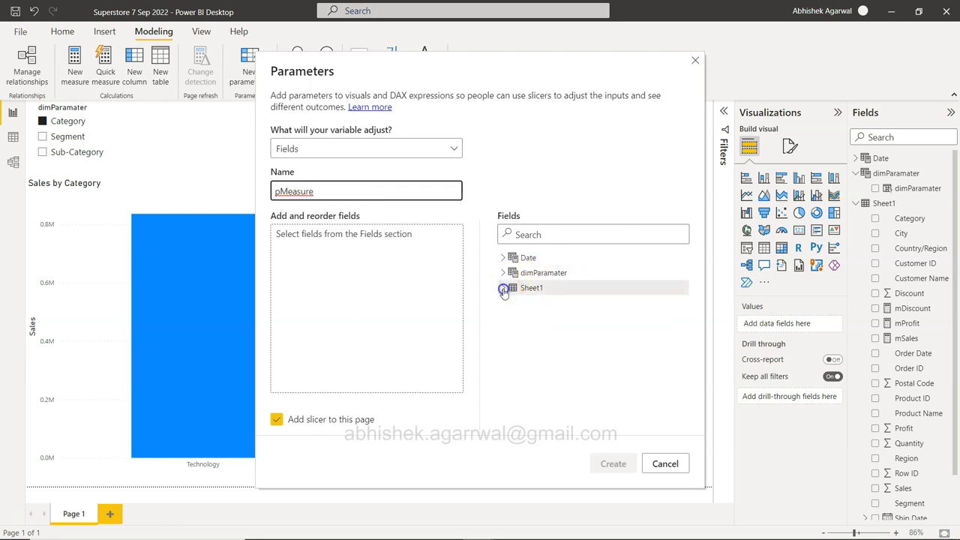
click(503, 288)
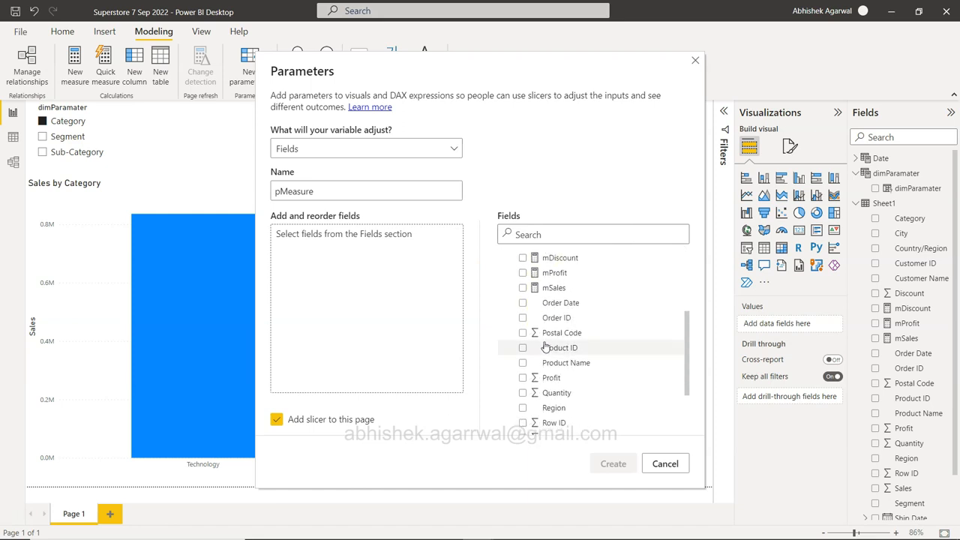
click(522, 366)
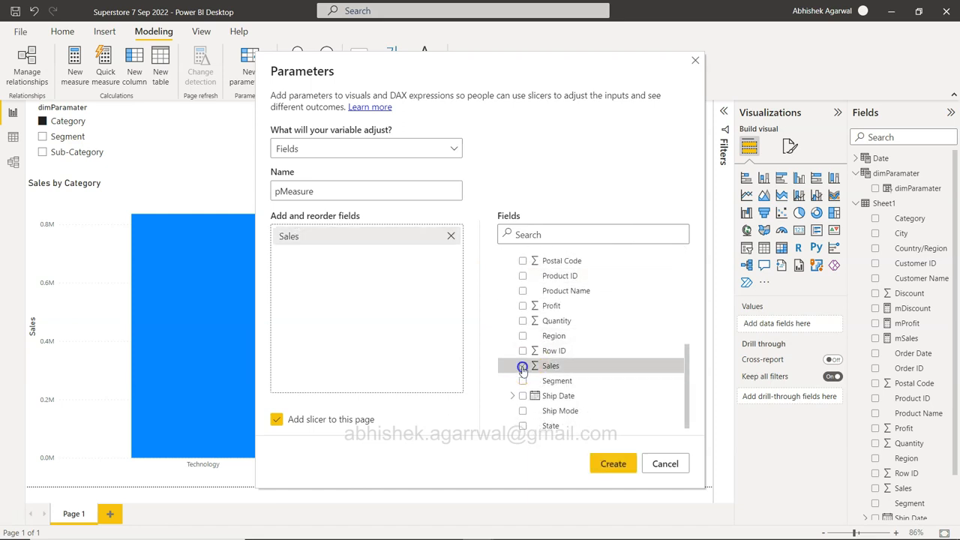
click(522, 306)
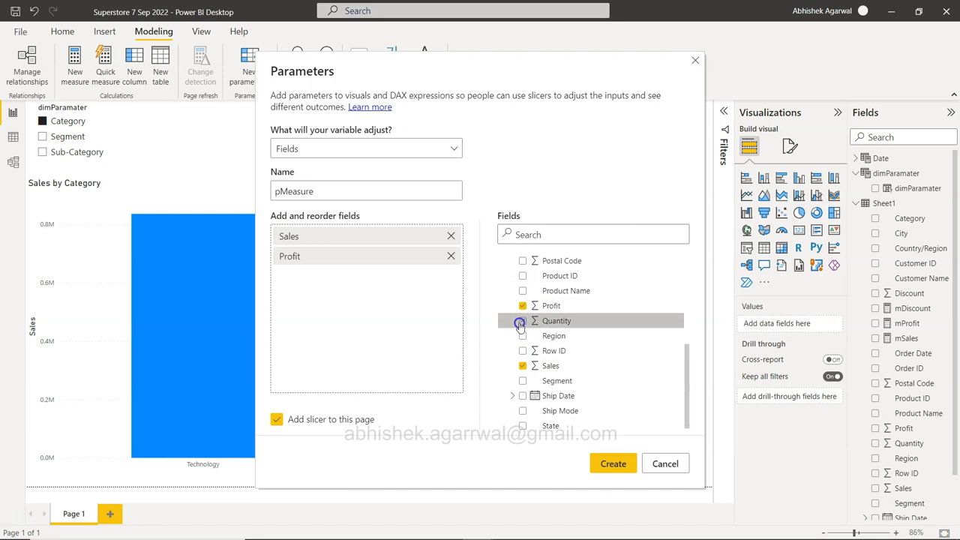
click(665, 462)
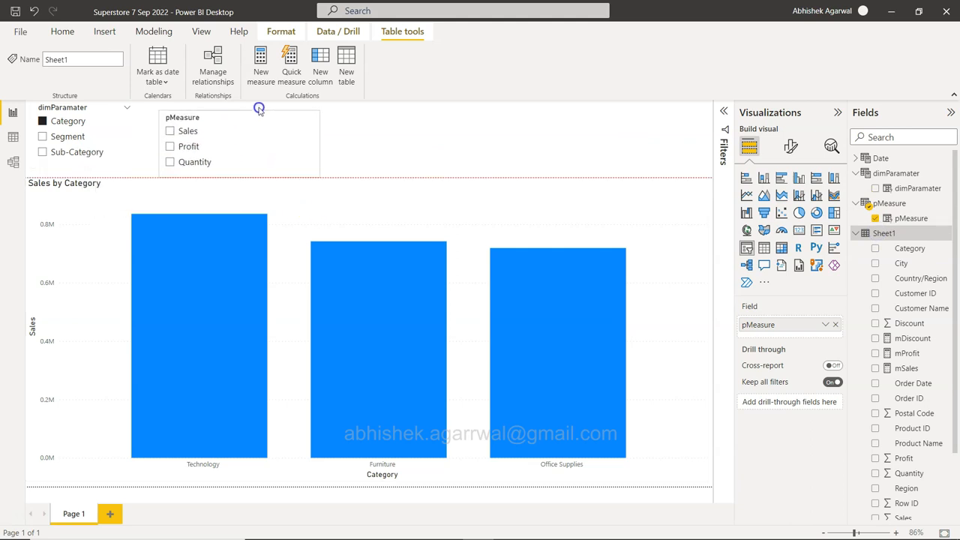
Replace Sales on the chart's Y-axis with the pMeasure parameter field
click(170, 126)
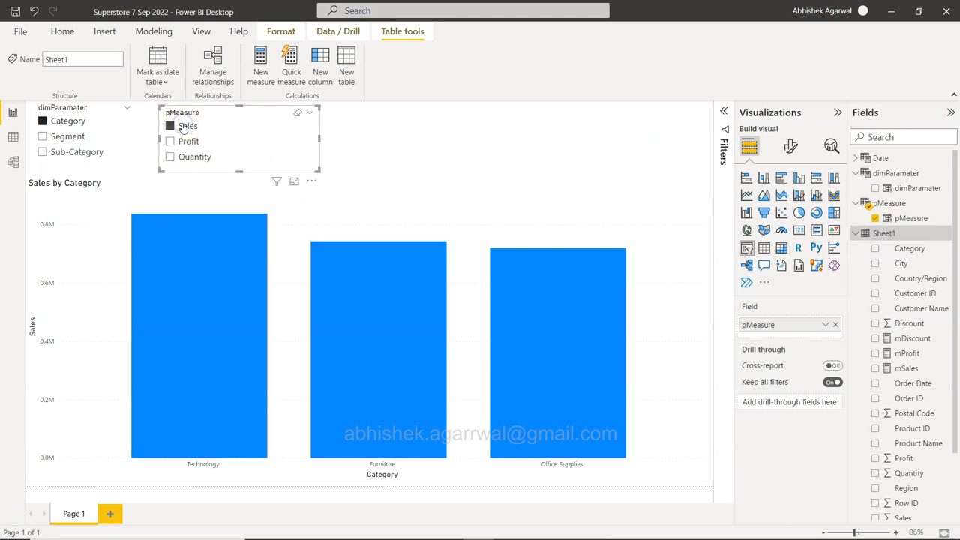
click(171, 126)
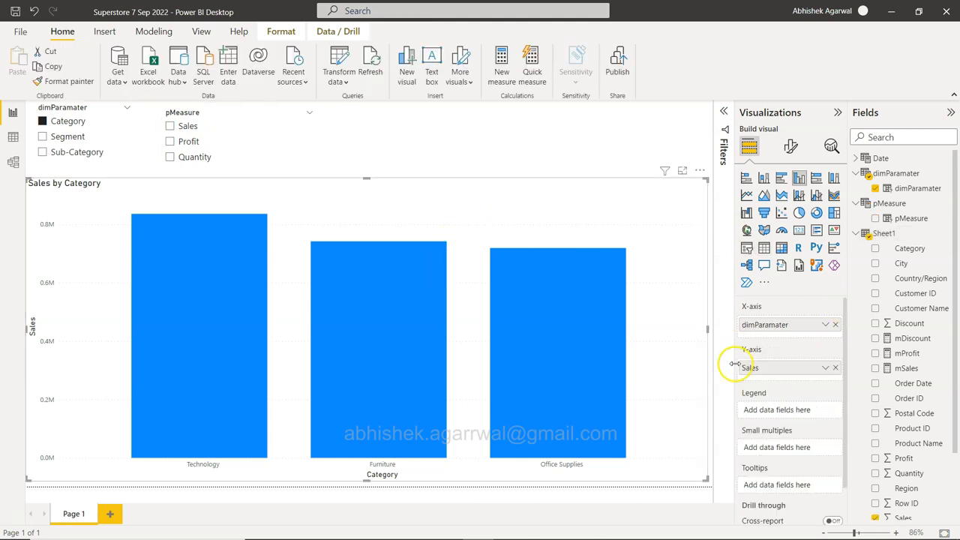
mouse_move(843, 378)
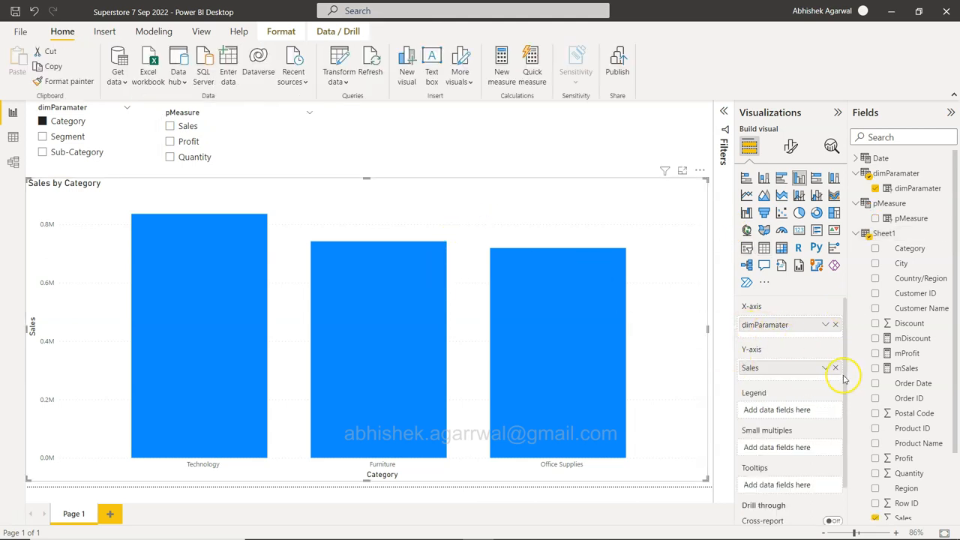
click(834, 368)
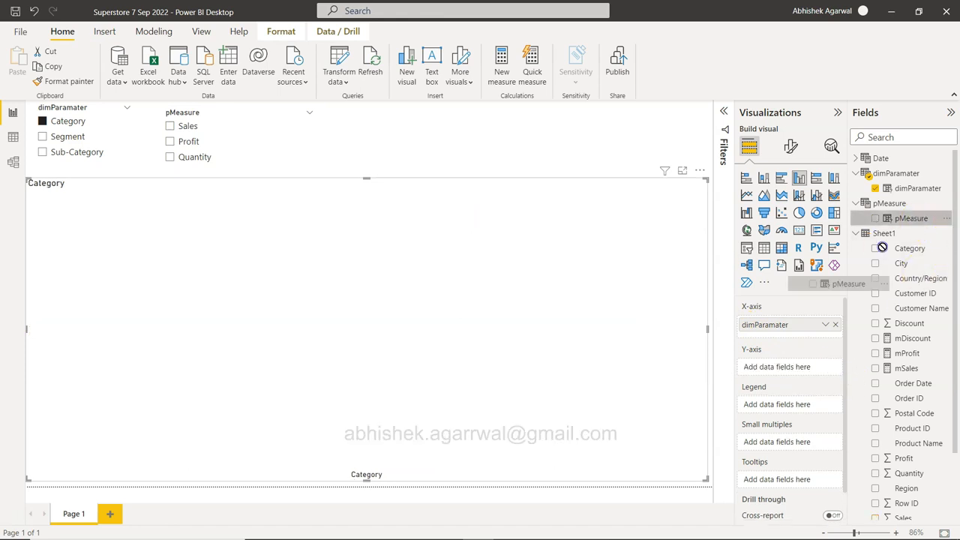
drag(912, 219, 787, 368)
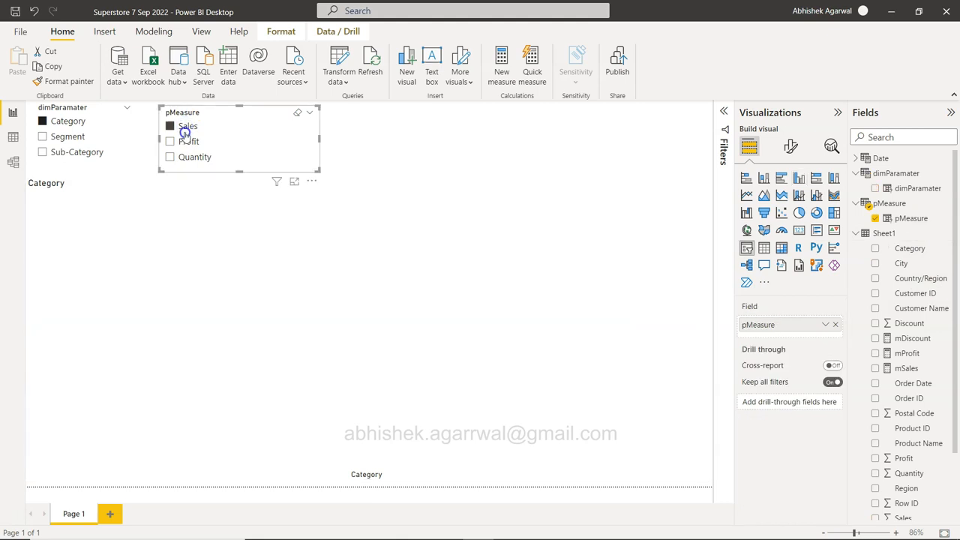
Pick Profit in the slicer and set the Y-axis field to show the selected field's values
click(170, 141)
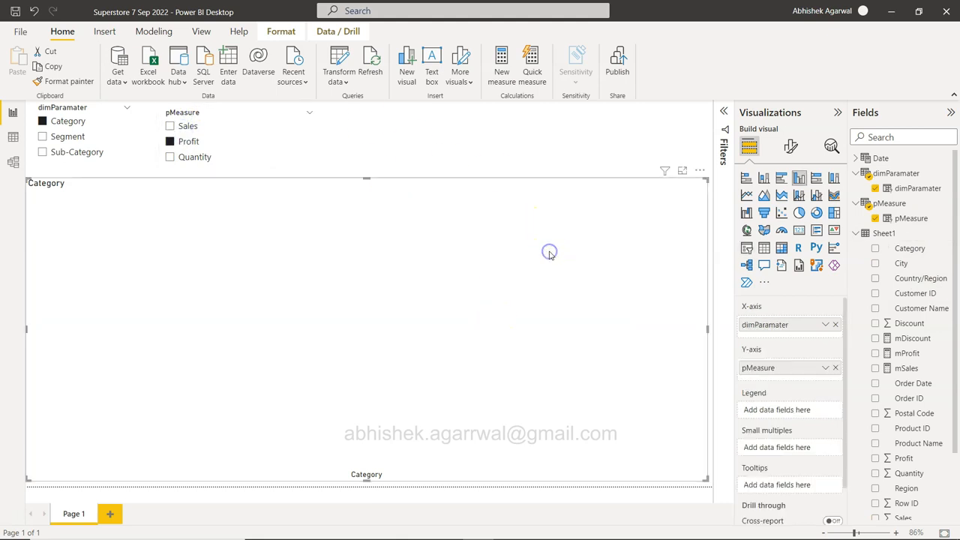
mouse_move(549, 252)
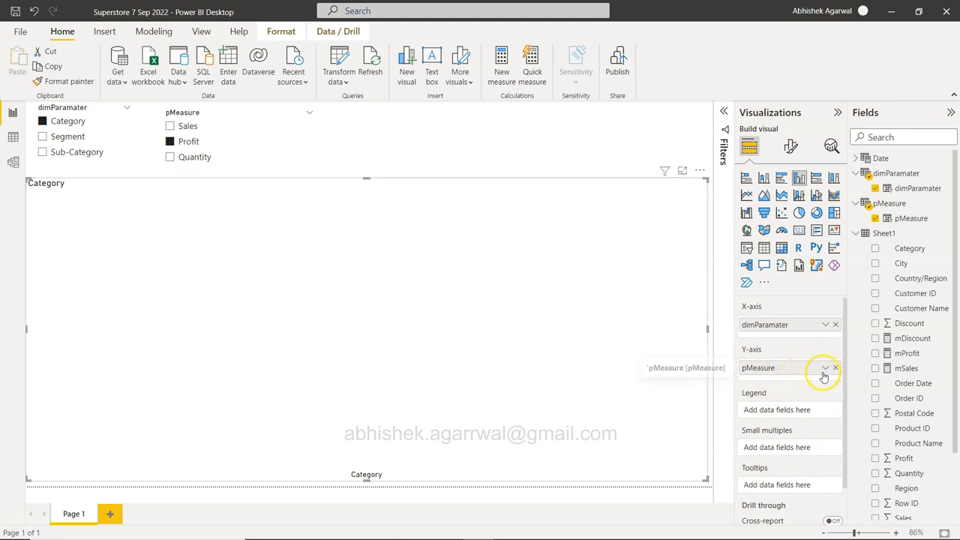
click(825, 368)
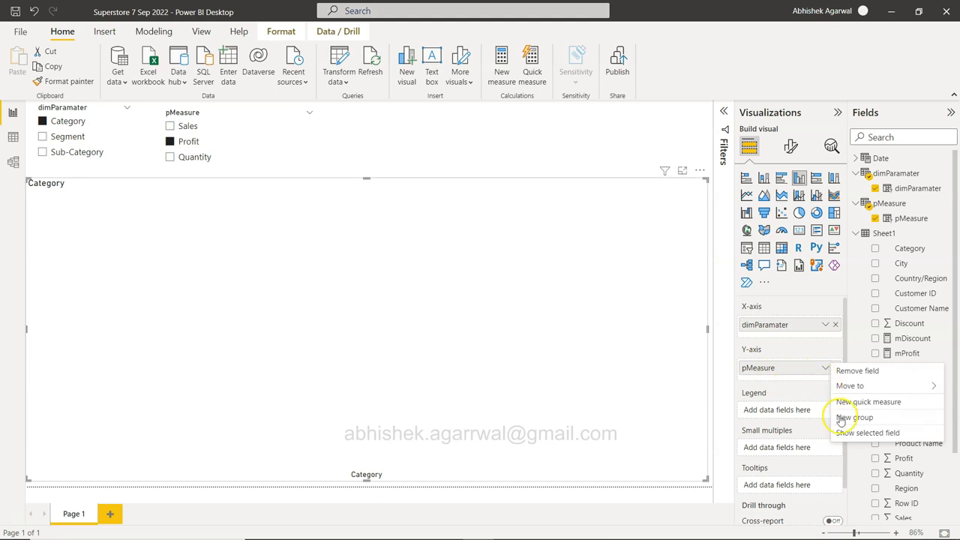
mouse_move(854, 438)
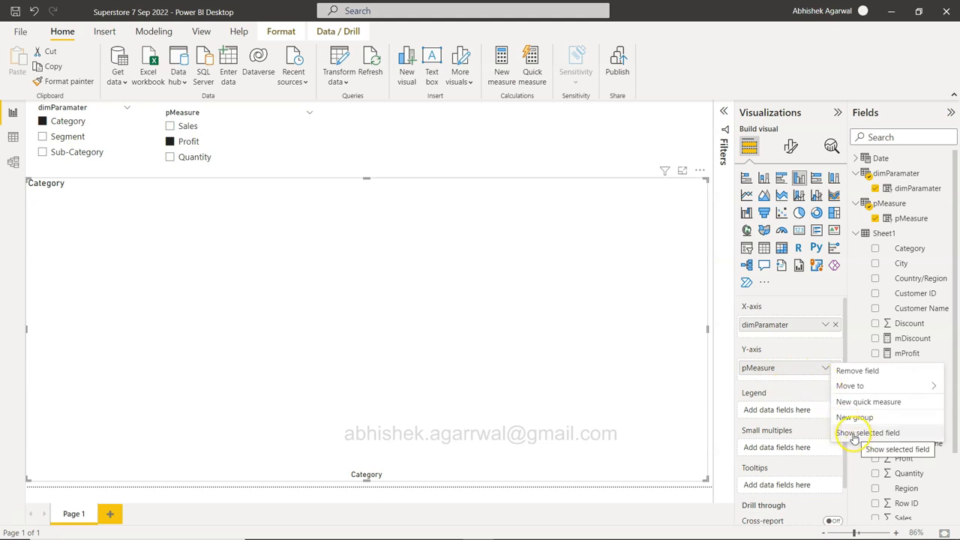
click(867, 432)
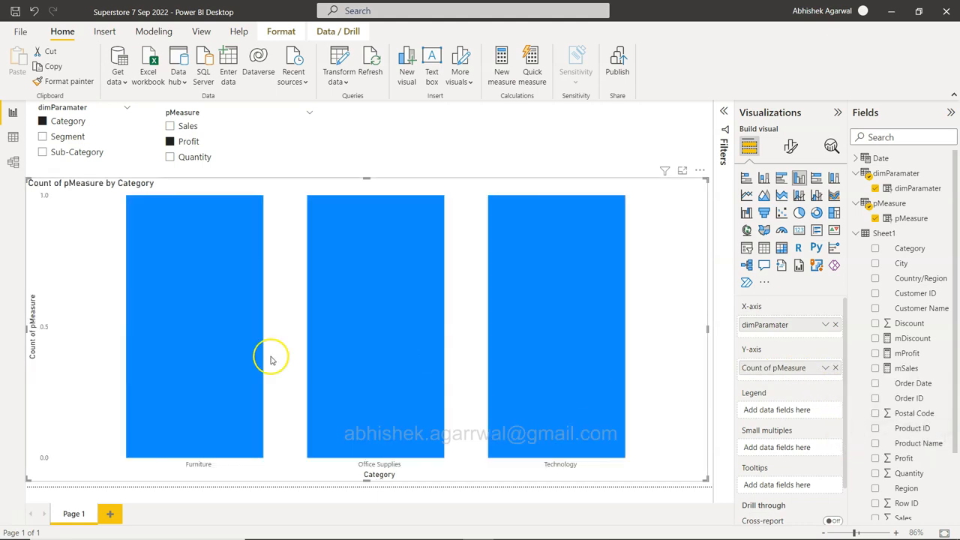
mouse_move(792, 402)
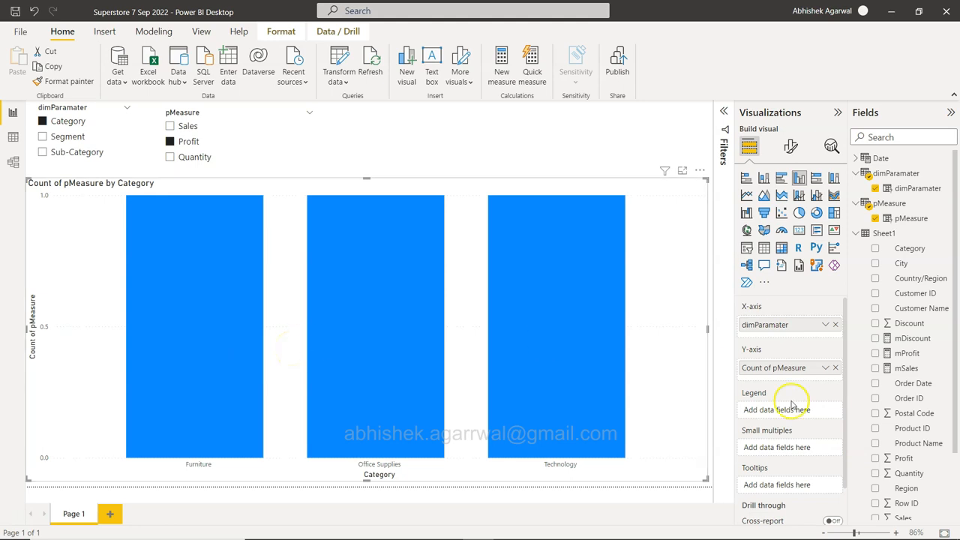
click(834, 368)
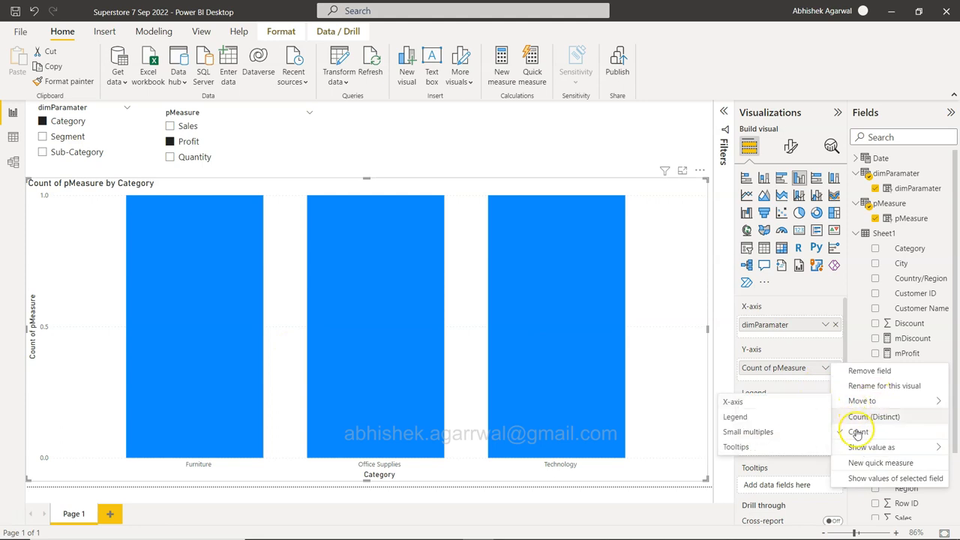
click(870, 447)
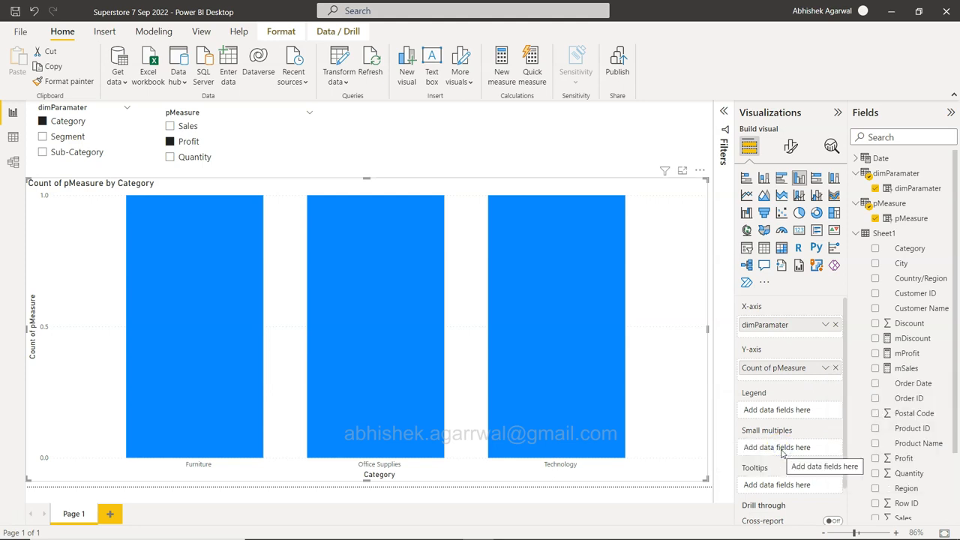
click(828, 368)
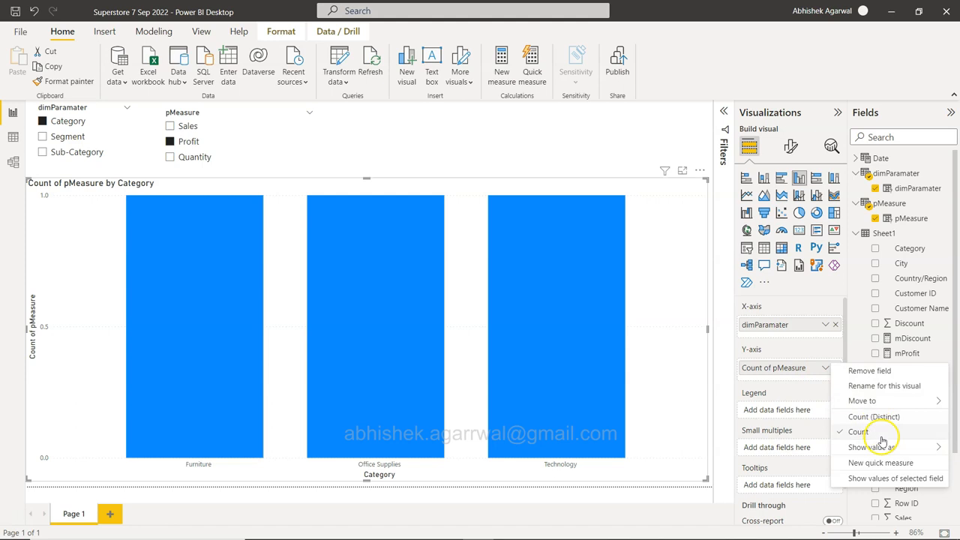
mouse_move(880, 462)
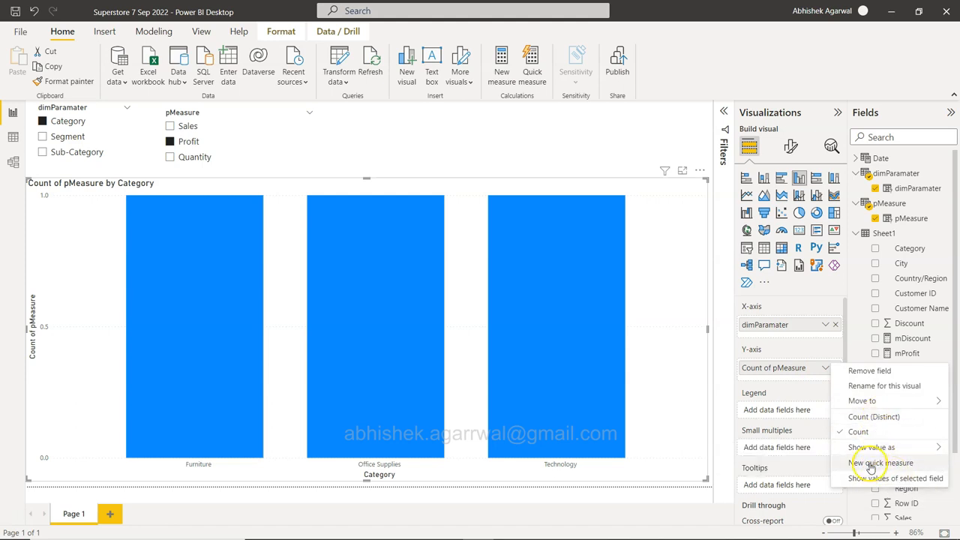
mouse_move(880, 462)
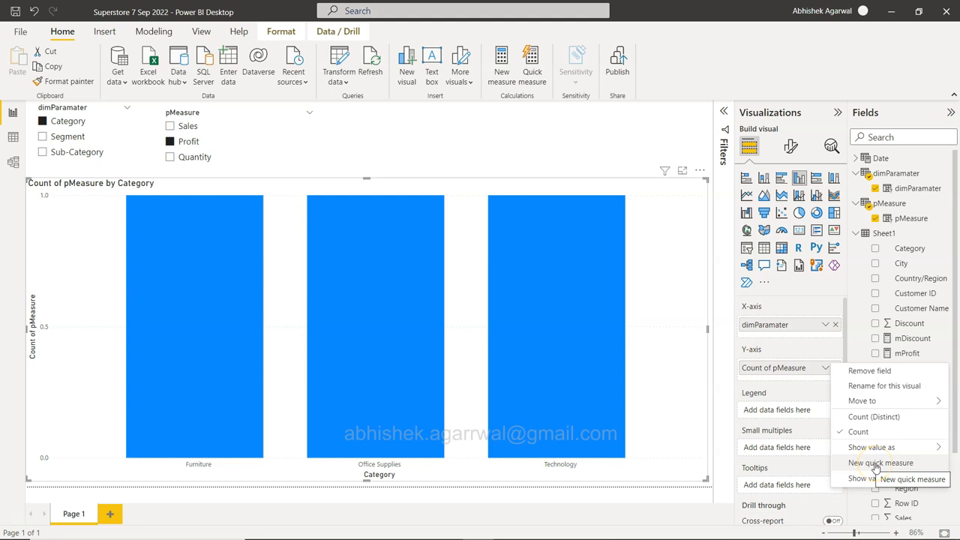
mouse_move(516, 171)
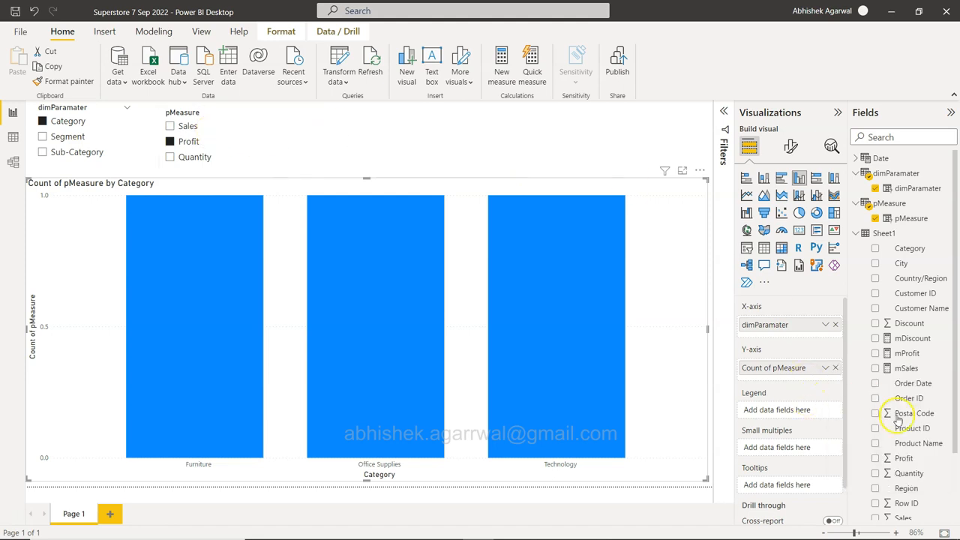
Review the mSales, mProfit and mDiscount measure formulas, then select pMeasure for editing
scroll(down, 3)
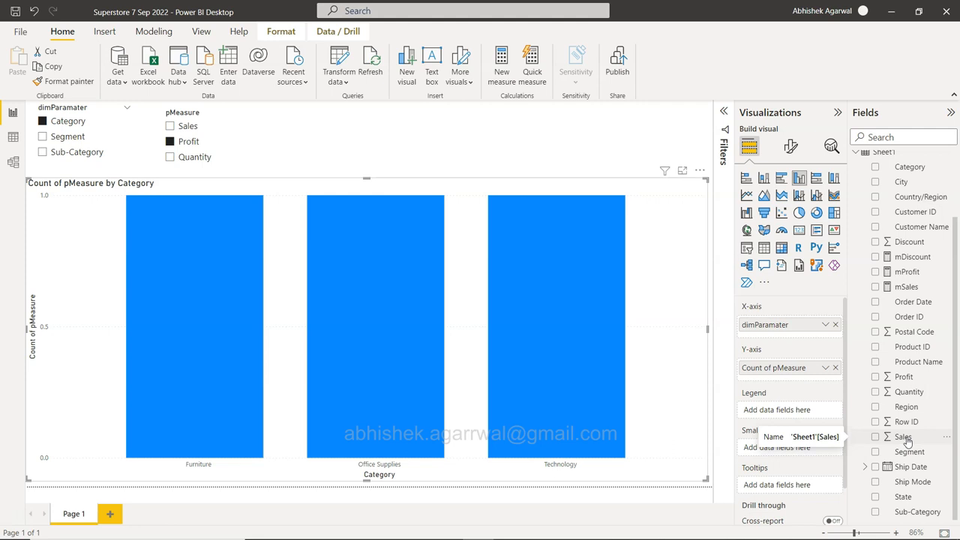
mouse_move(862, 315)
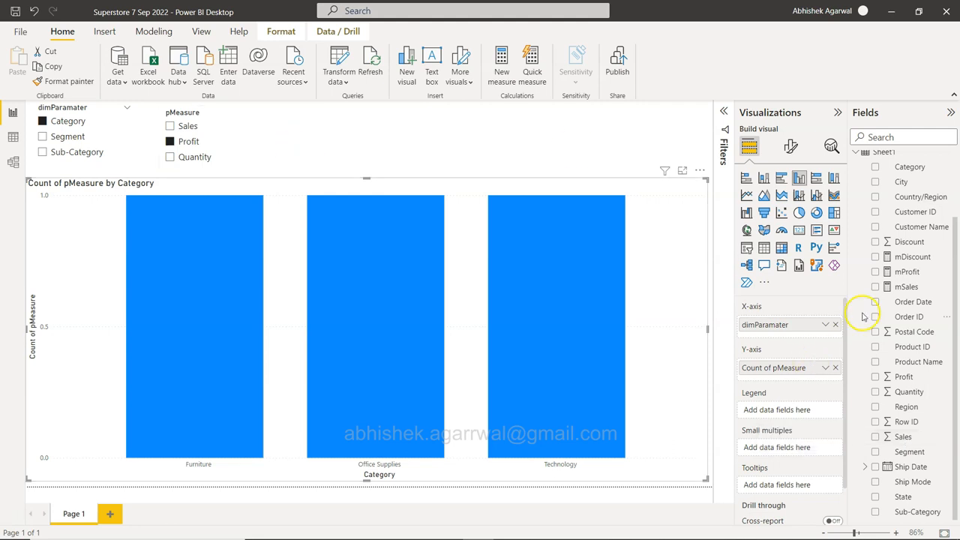
mouse_move(945, 303)
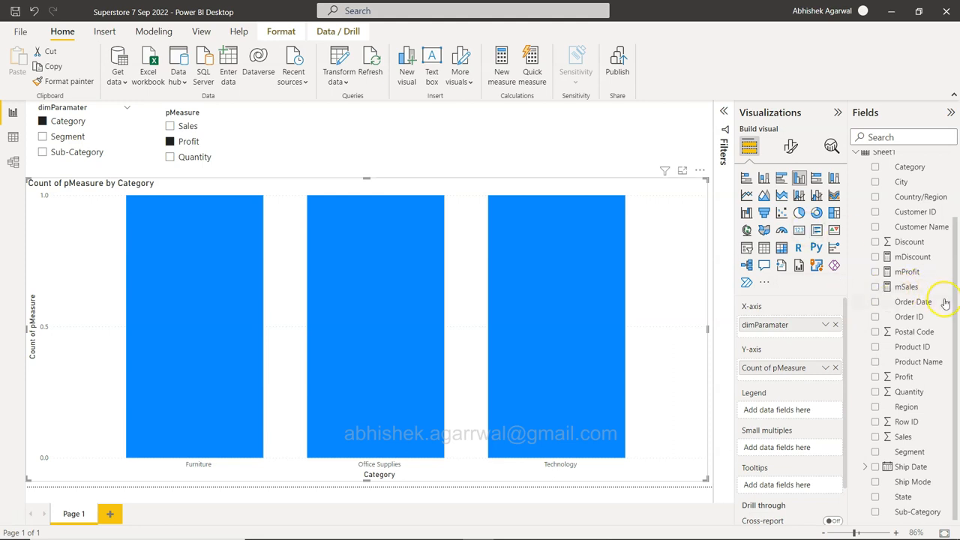
mouse_move(501, 63)
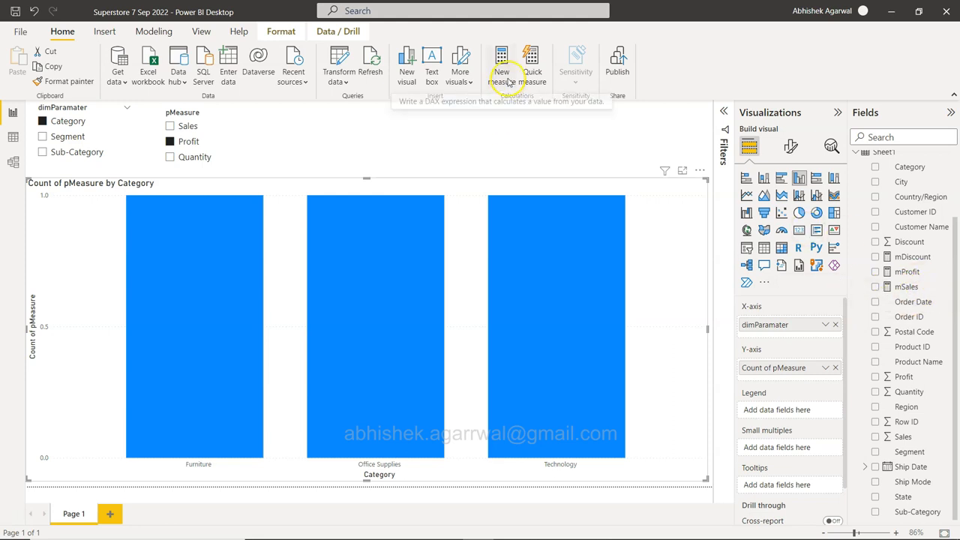
click(906, 287)
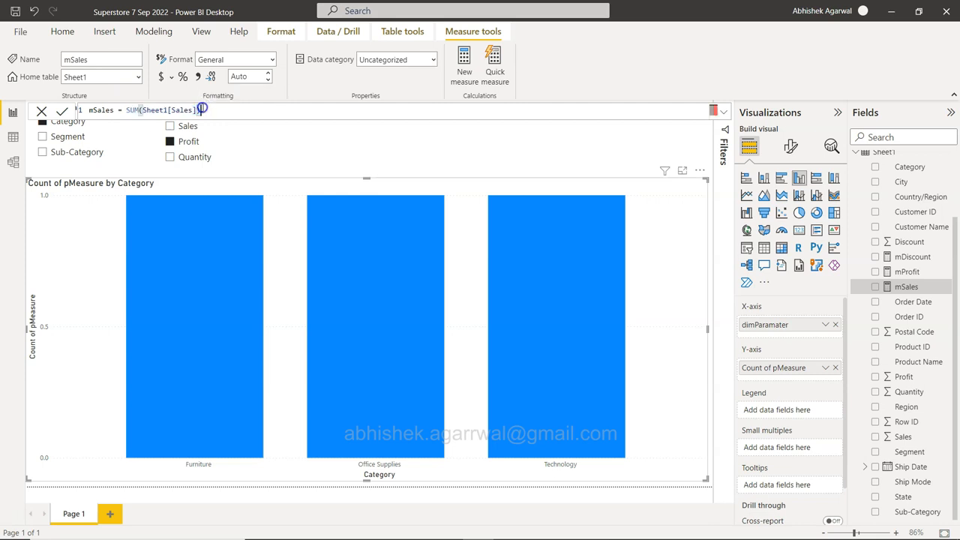
click(912, 257)
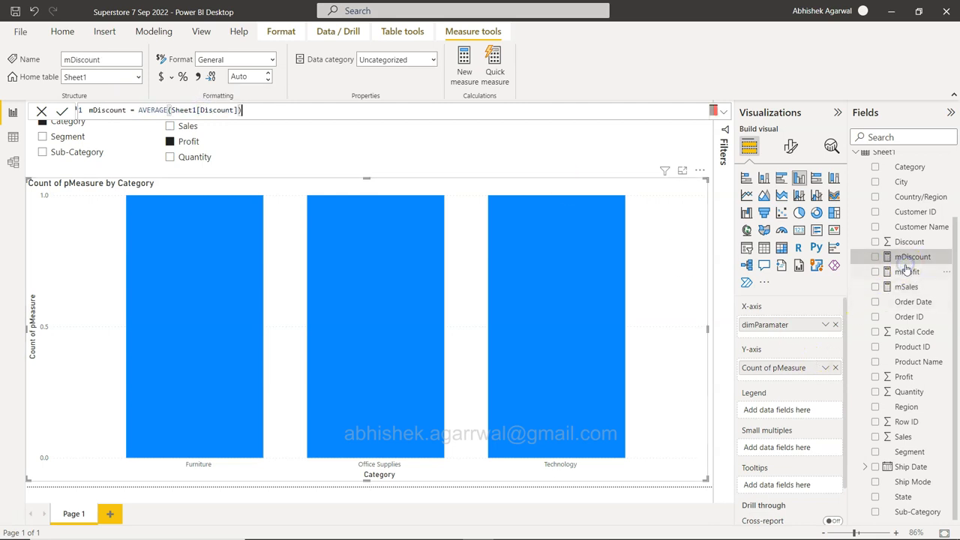
click(906, 272)
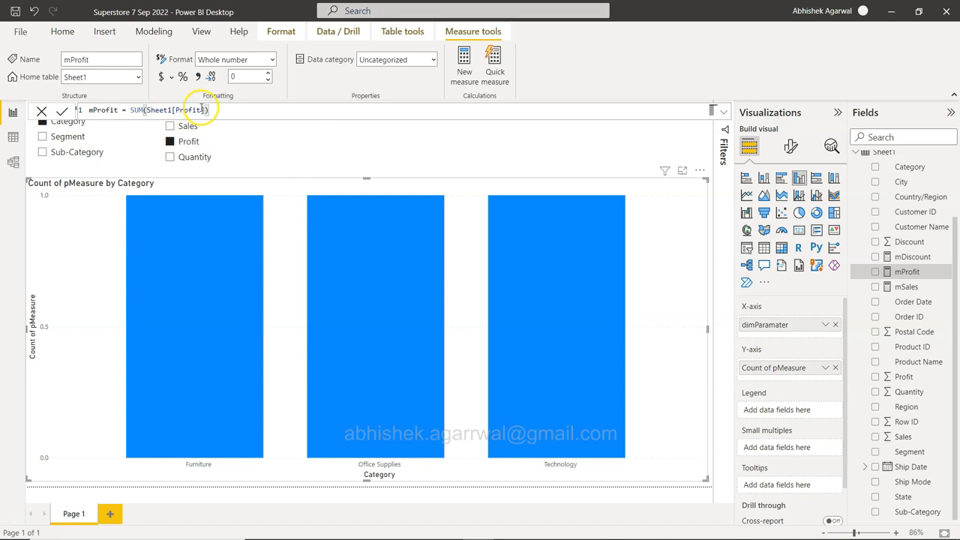
click(912, 257)
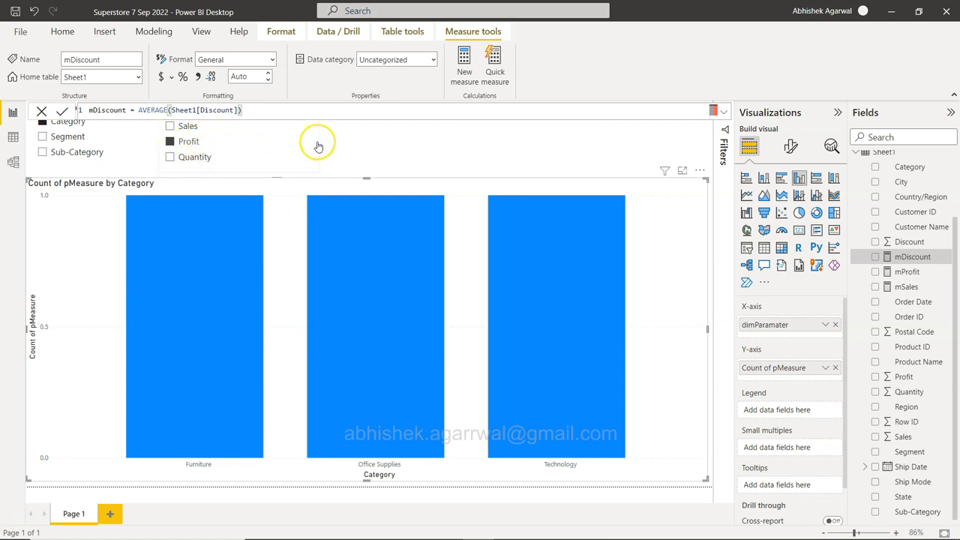
mouse_move(318, 145)
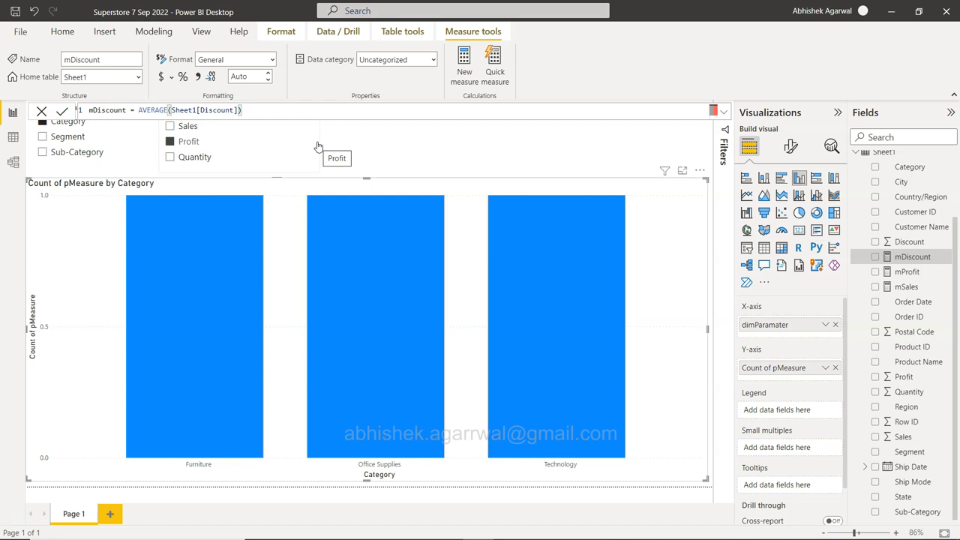
mouse_move(315, 164)
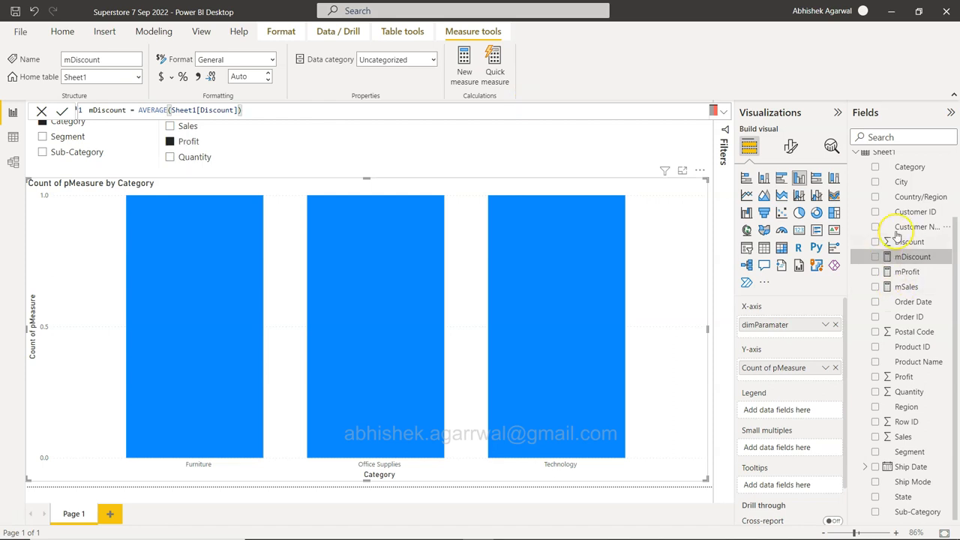
mouse_move(906, 286)
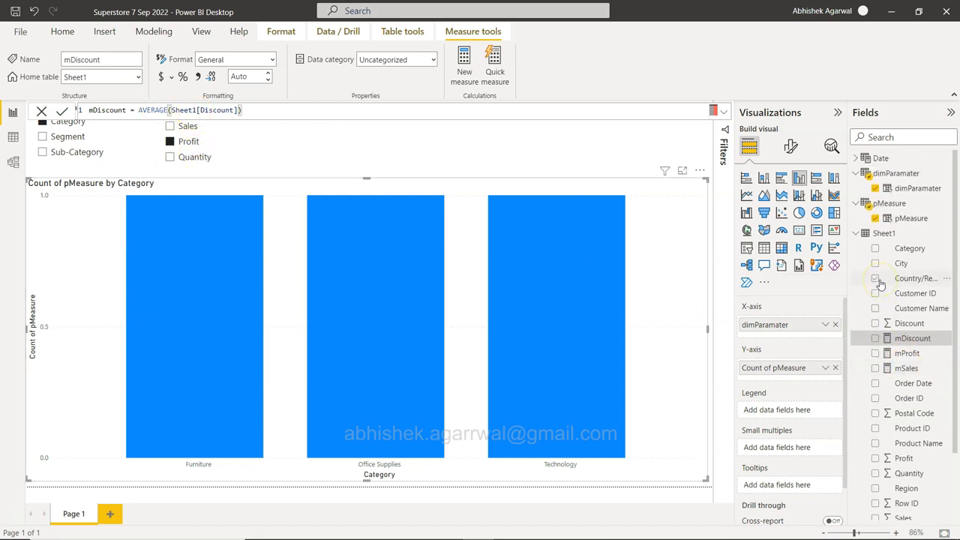
click(888, 204)
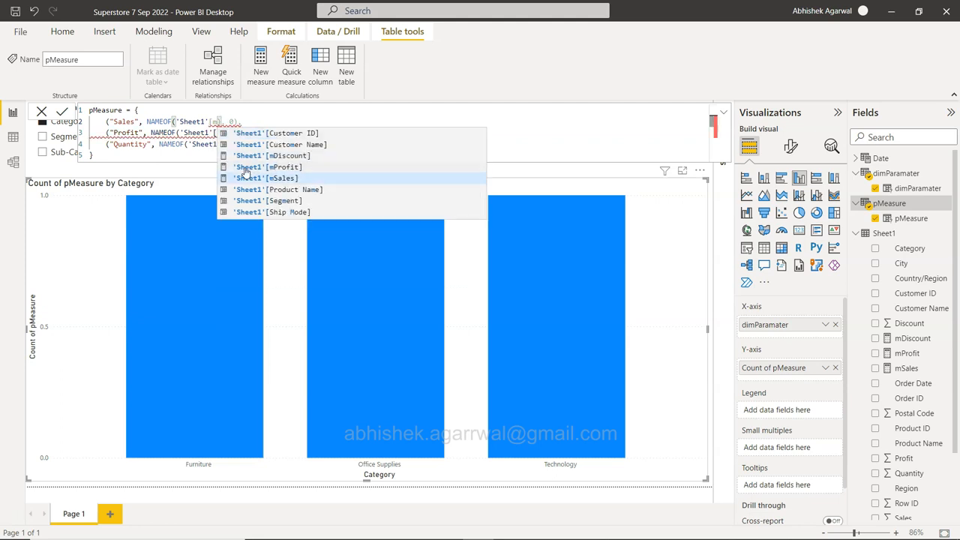
Point pMeasure's entries at 'Sheet1'[mSales], [mProfit] and [mDiscount] and commit the formula
click(267, 177)
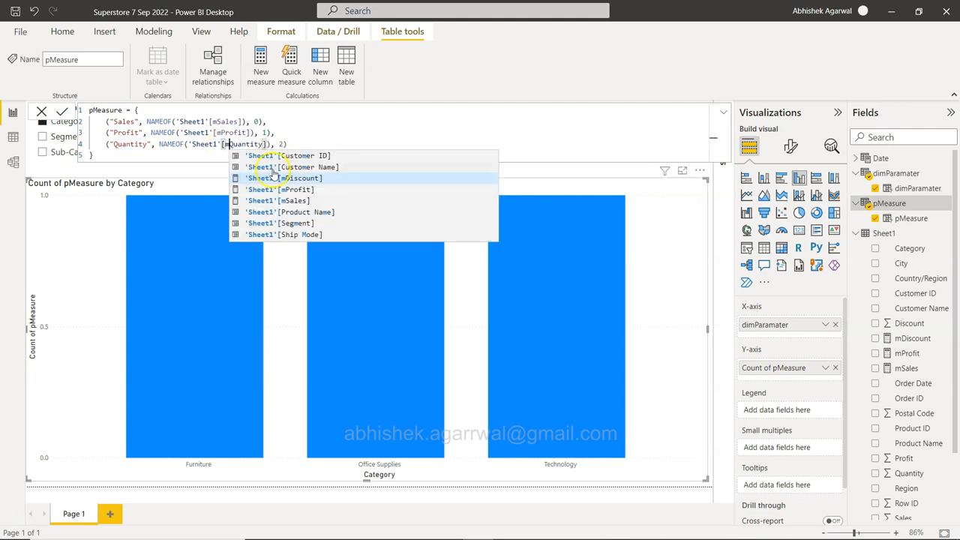
click(283, 177)
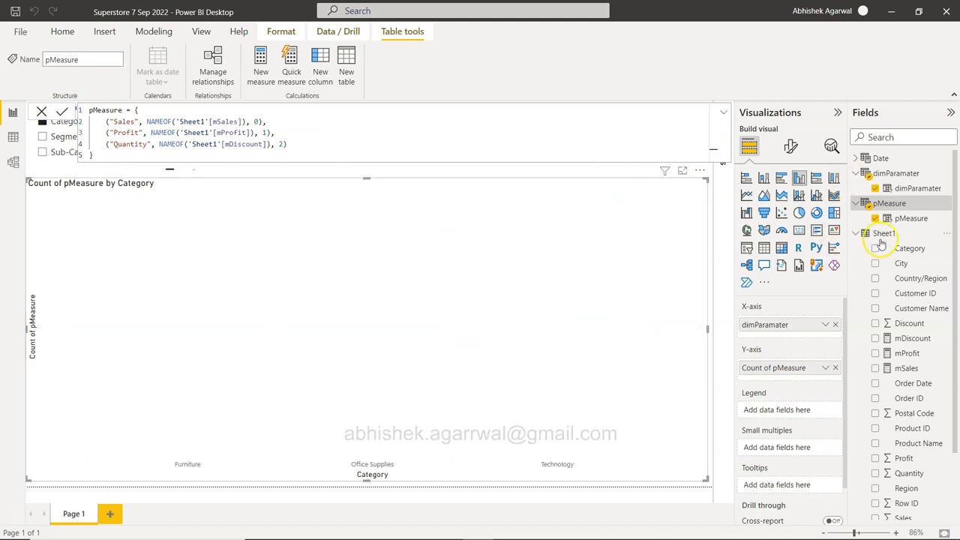
click(884, 234)
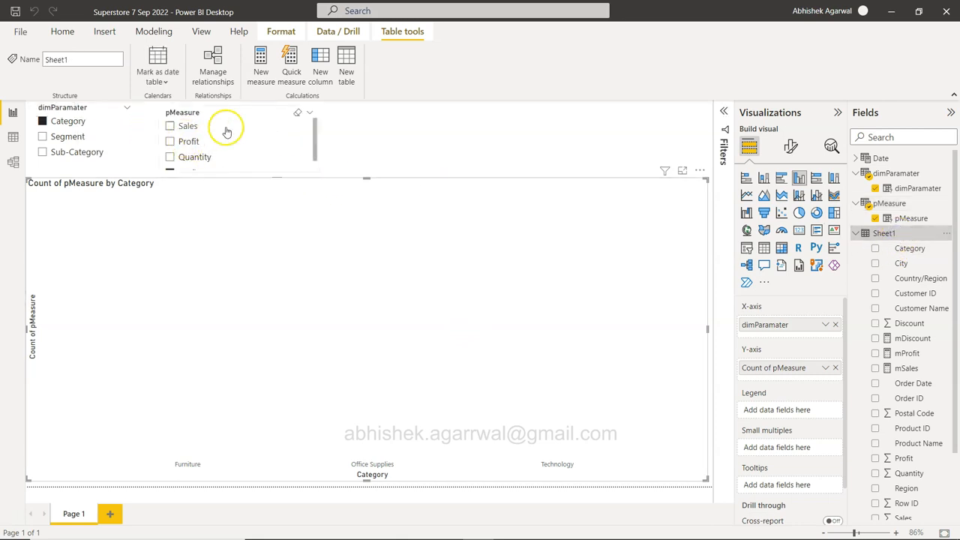
mouse_move(207, 147)
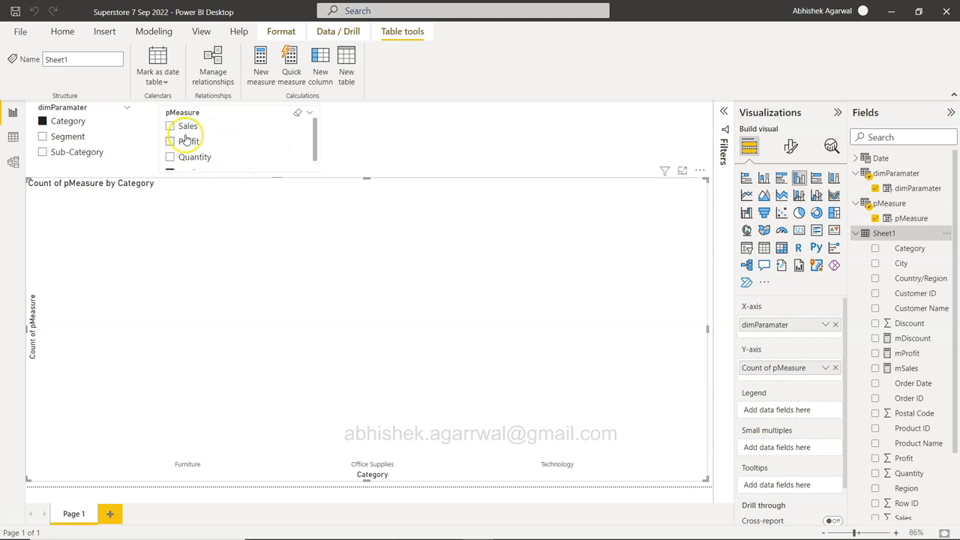
With Sales chosen, remove Count of pMeasure from the Y-axis and add pMeasure directly, giving Sales by Category
click(171, 126)
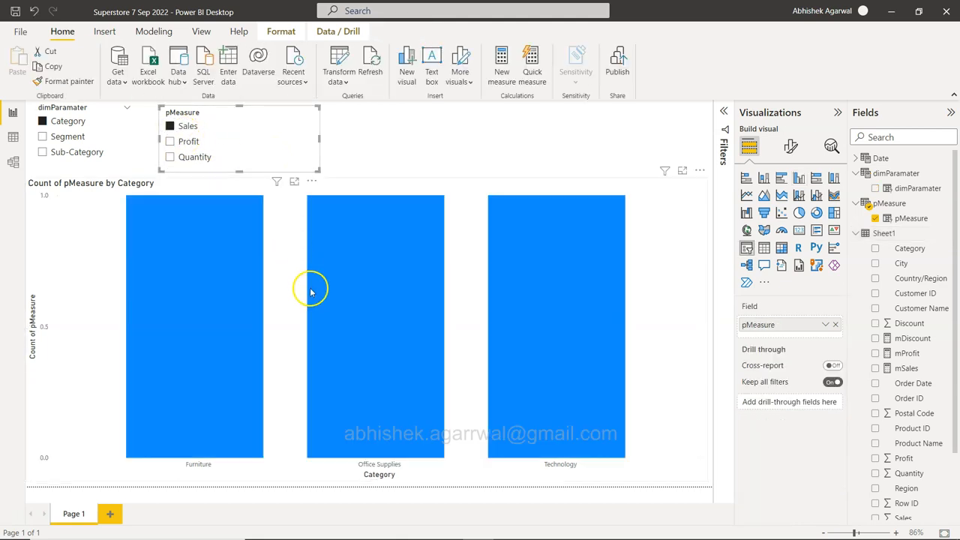
click(375, 327)
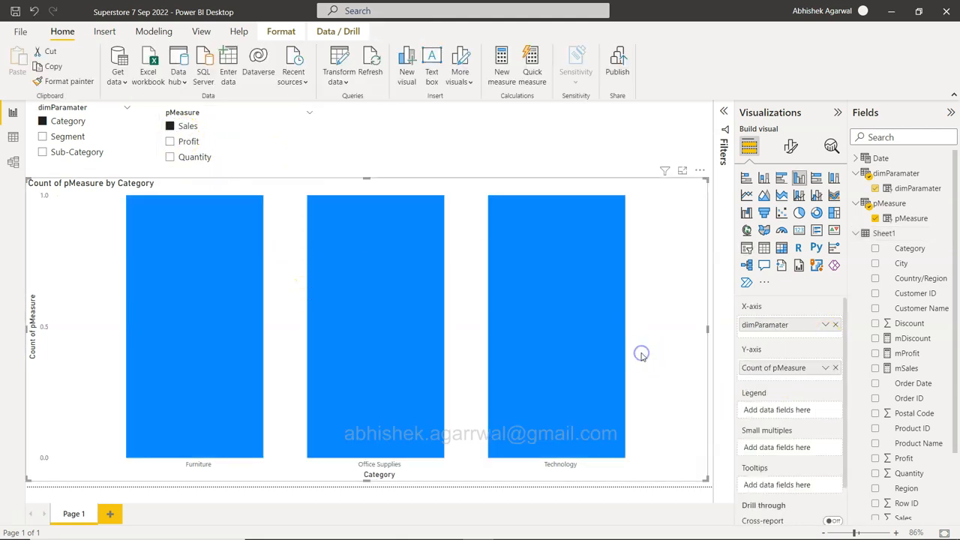
click(816, 367)
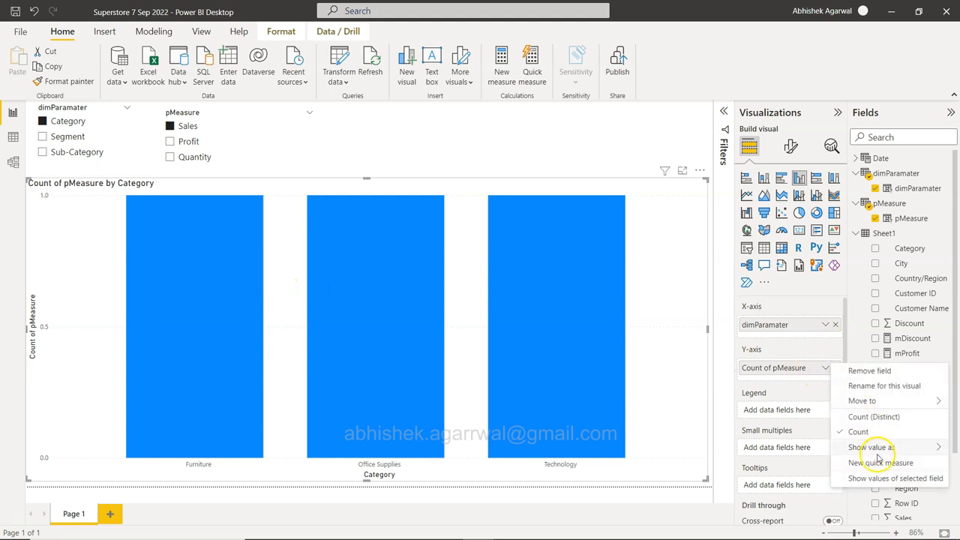
click(810, 382)
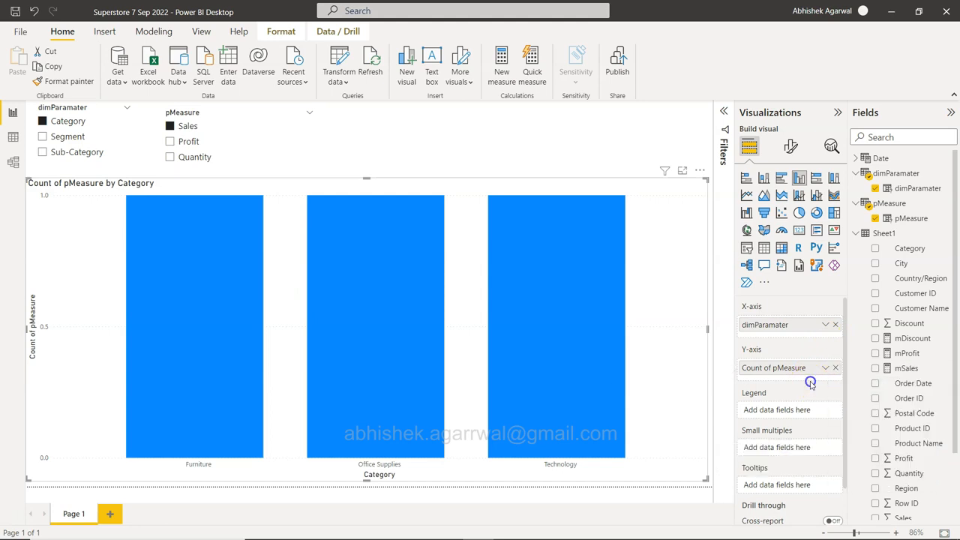
click(834, 367)
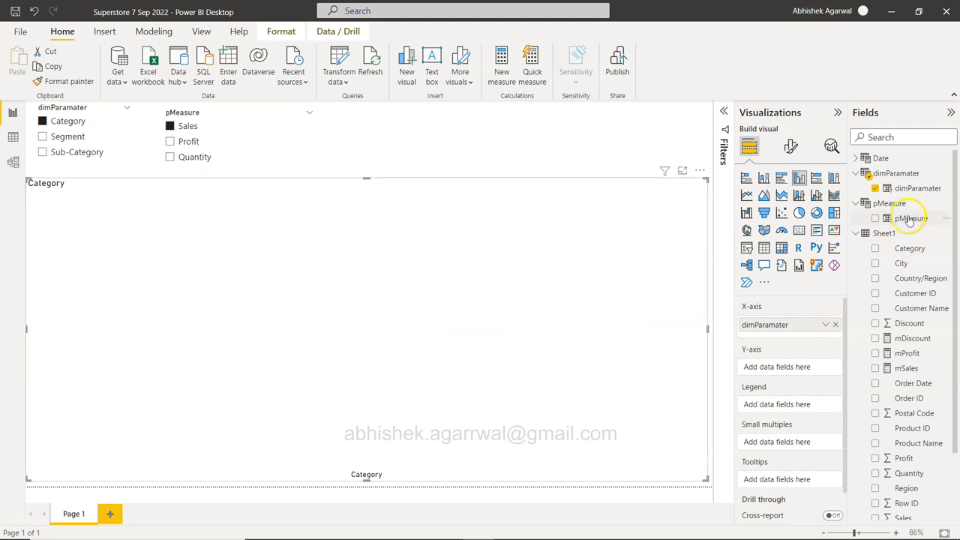
click(910, 219)
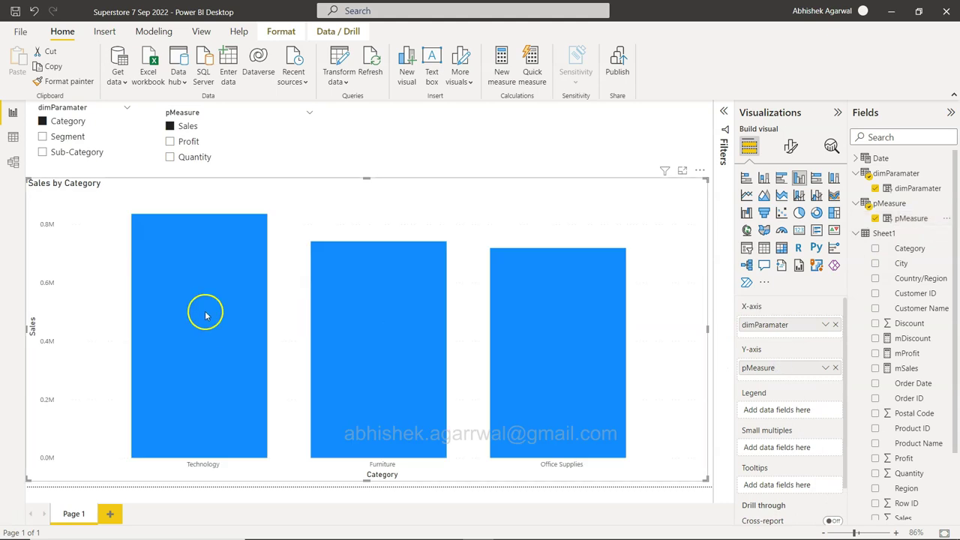
mouse_move(51, 228)
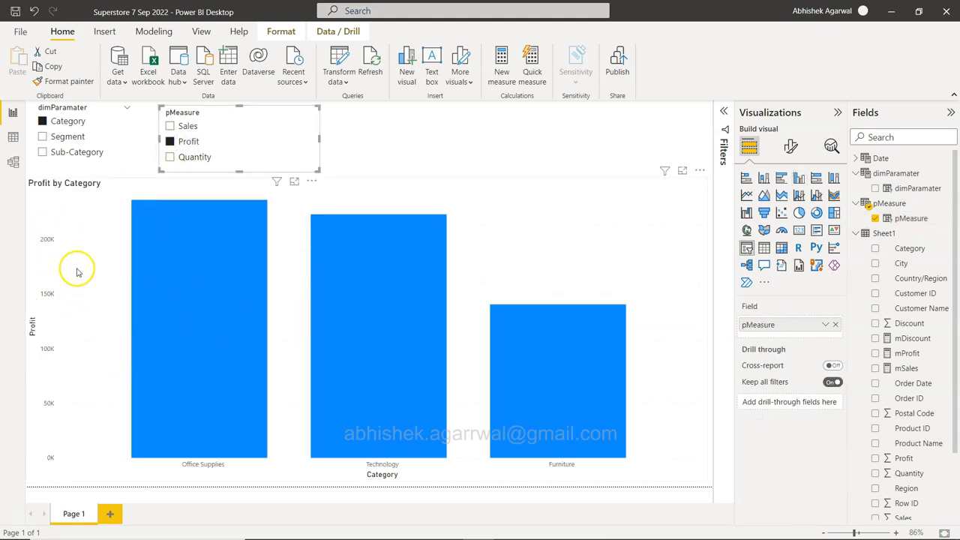
Switch the pMeasure slicer to Quantity so the chart shows Quantity by Category
click(171, 158)
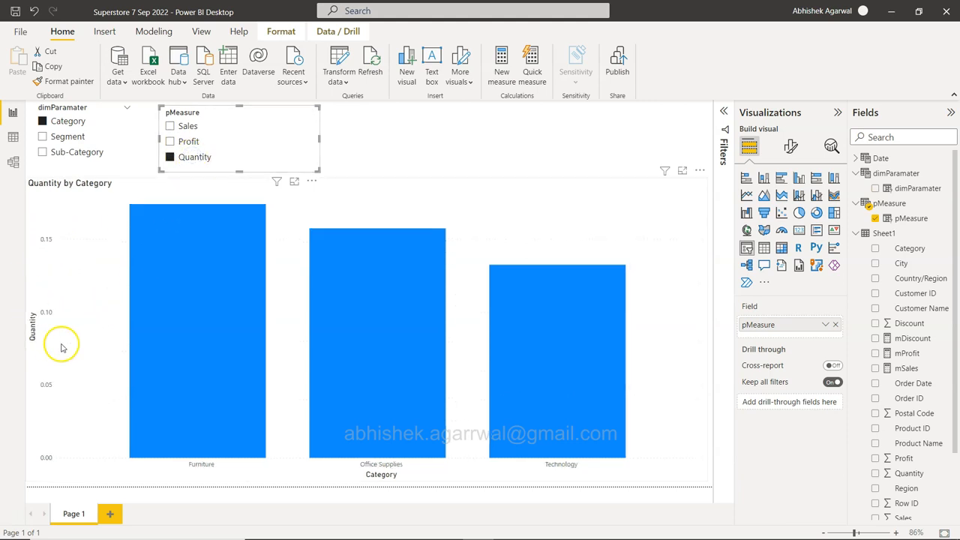
mouse_move(253, 362)
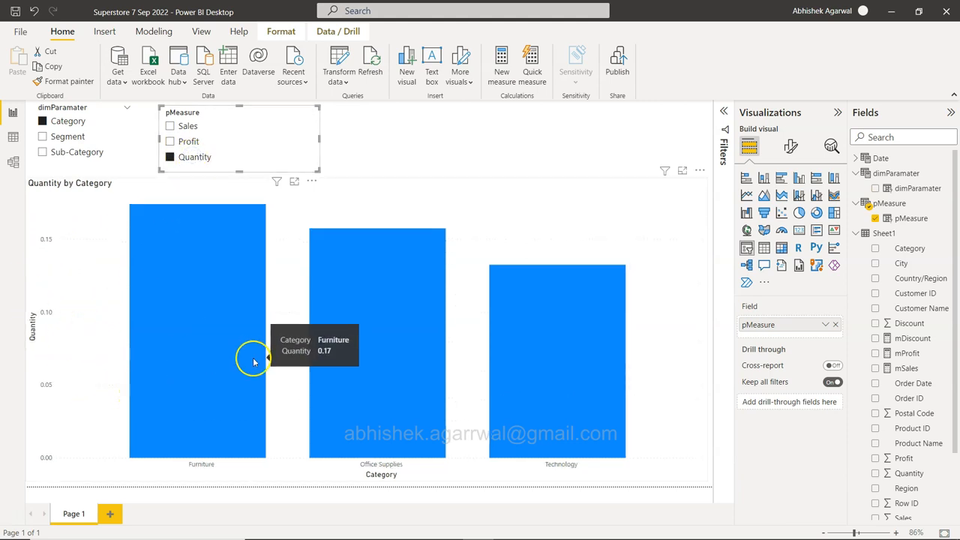
mouse_move(717, 348)
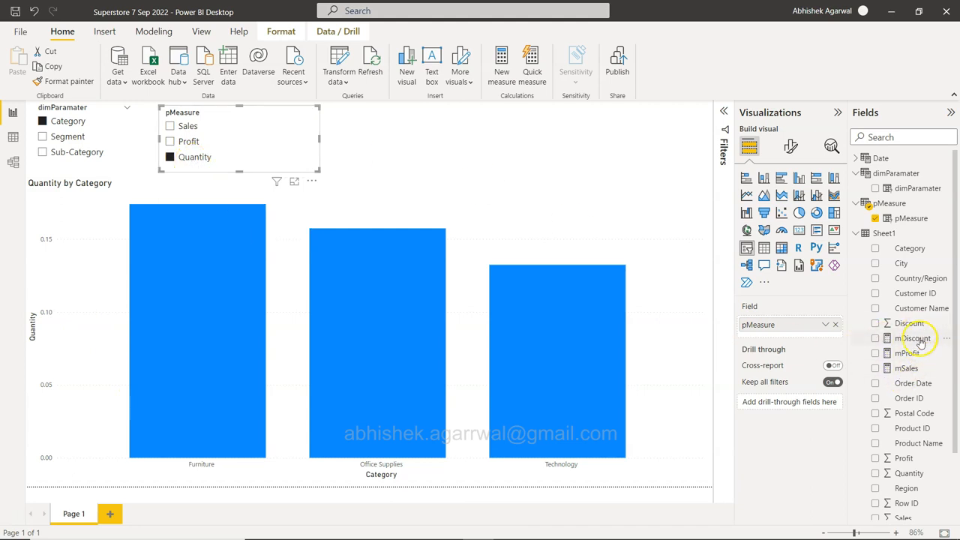
Rename the pMeasure entry Quantity to Discount in the DAX formula and commit so the slicer and chart update
click(913, 339)
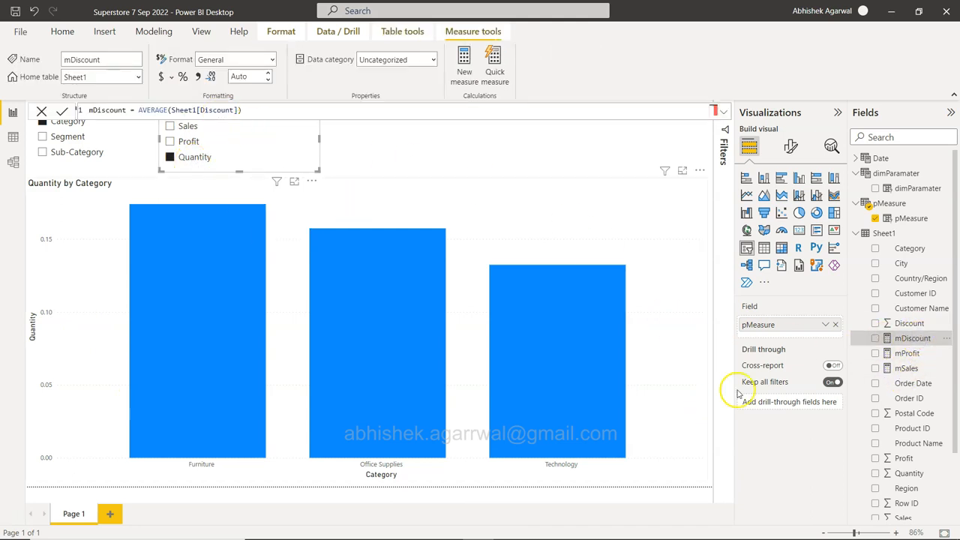
click(912, 217)
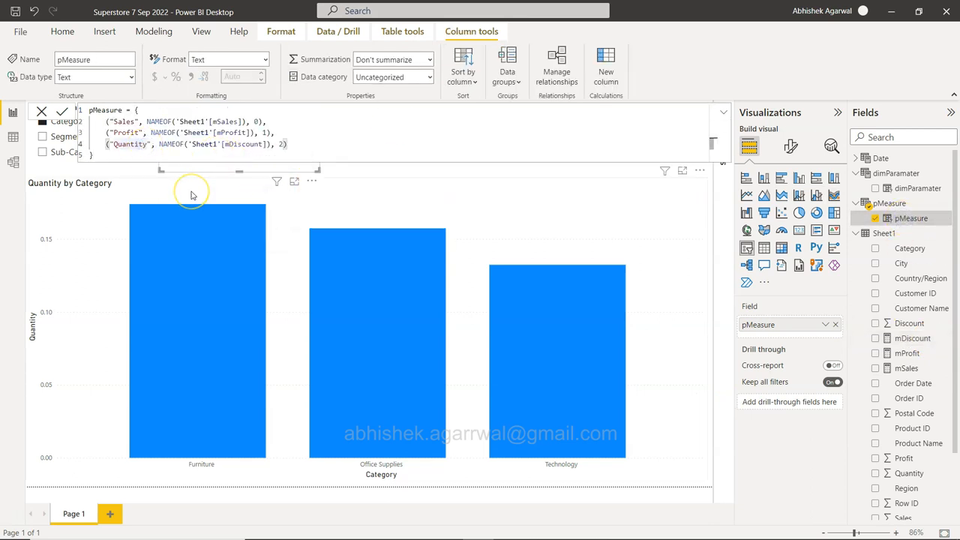
text(Disco)
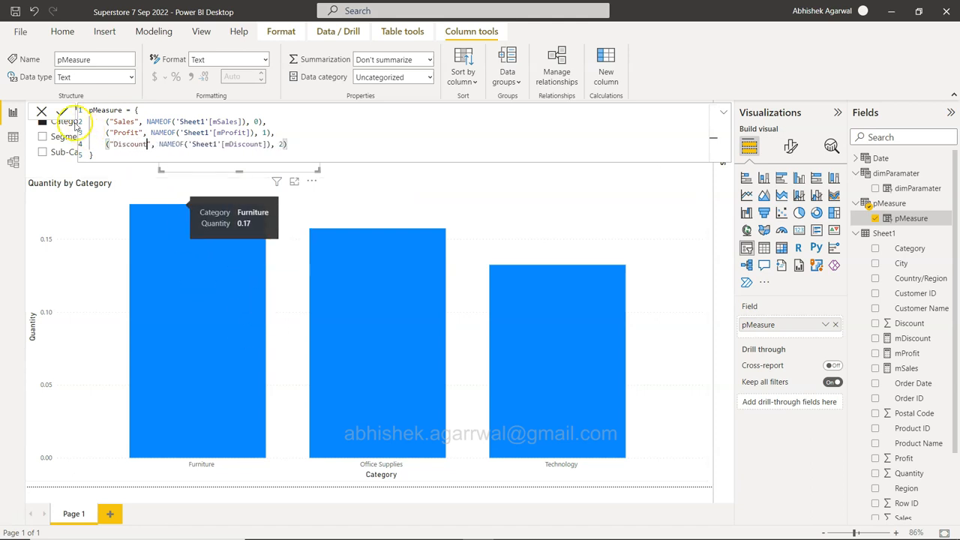
click(63, 111)
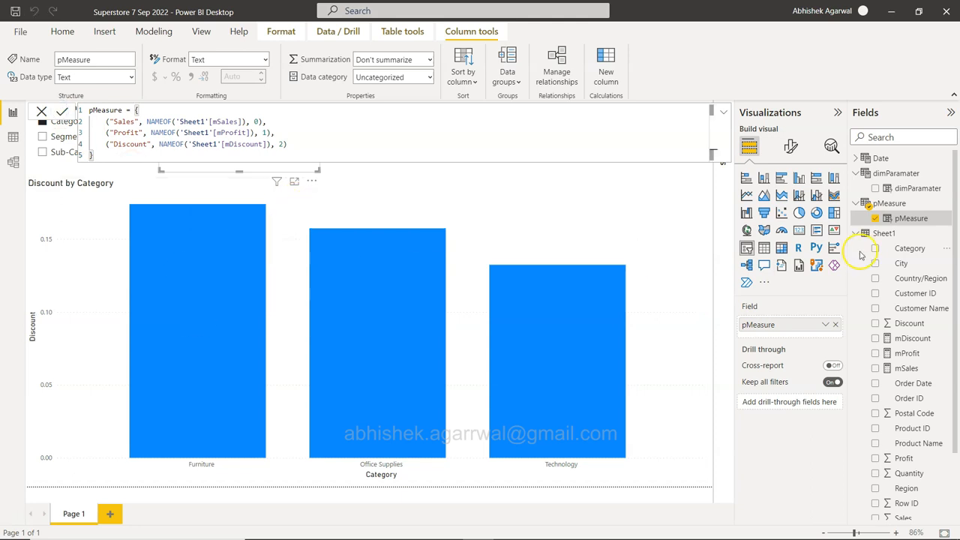
mouse_move(900, 233)
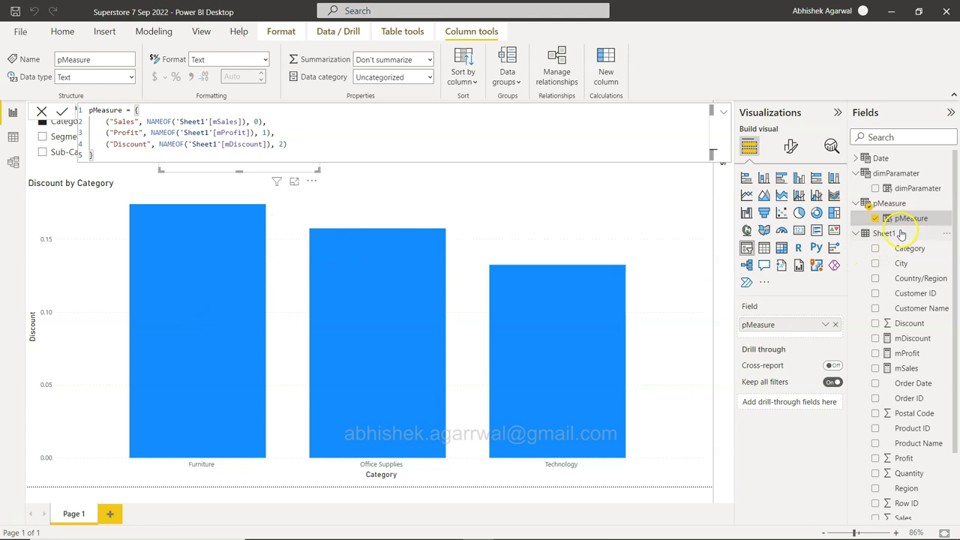
click(883, 234)
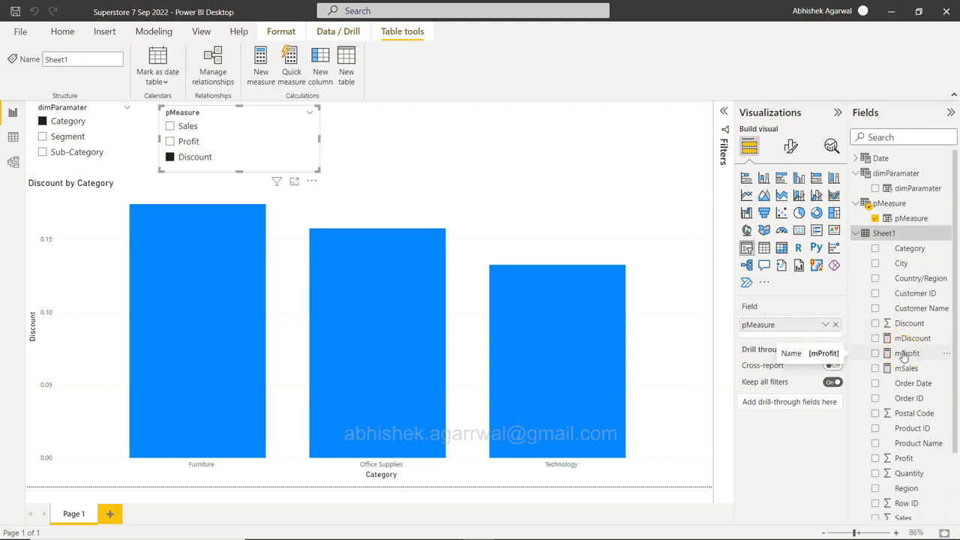
mouse_move(498, 189)
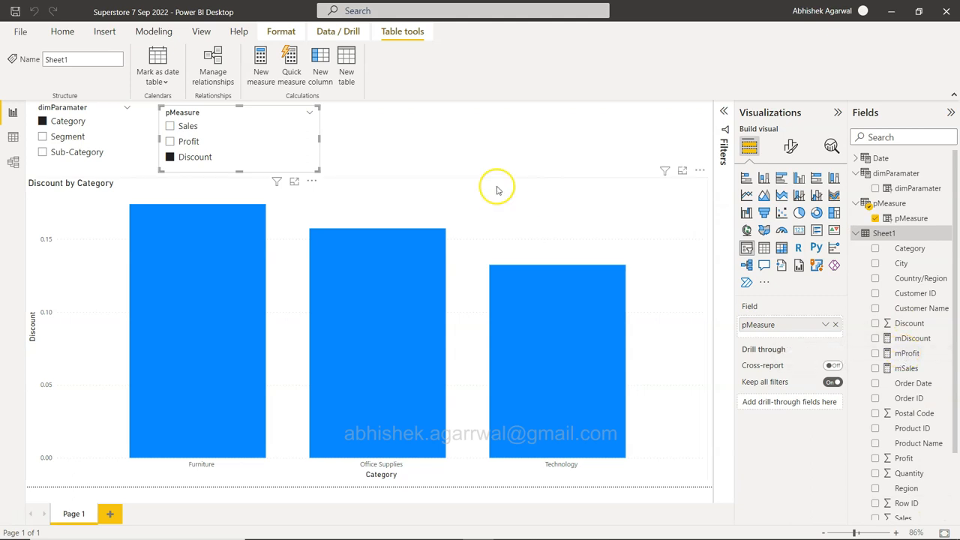
mouse_move(153, 31)
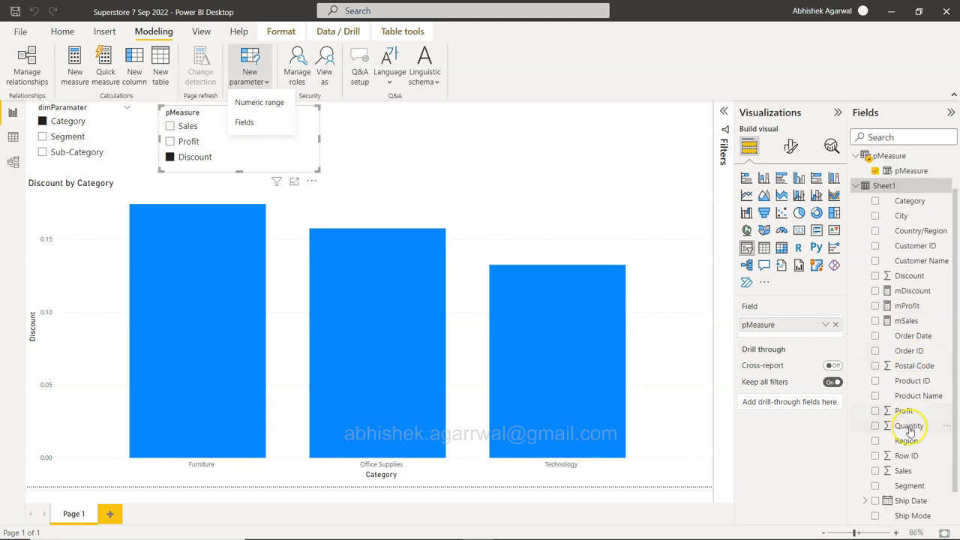
mouse_move(903, 411)
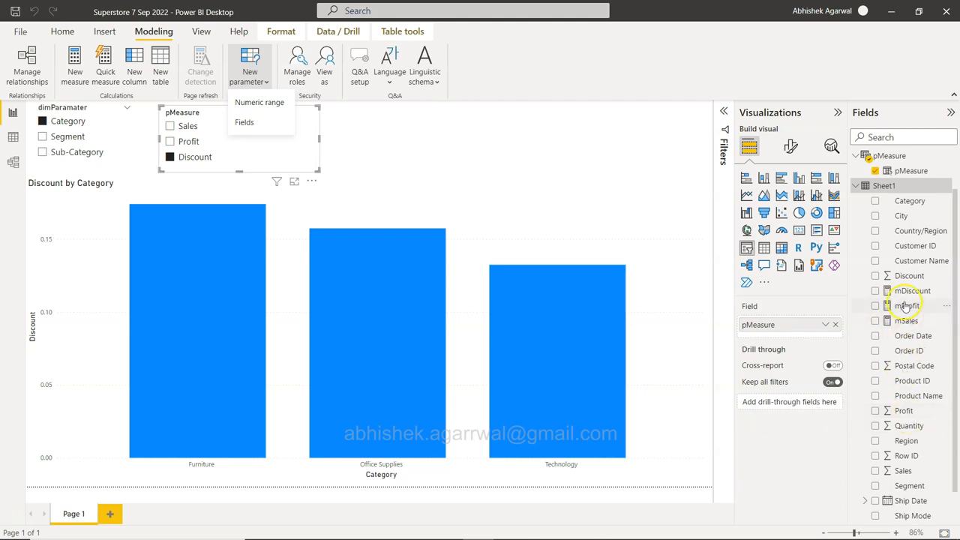
Show the mDiscount measure formula averaging Sheet1's Discount column
click(912, 291)
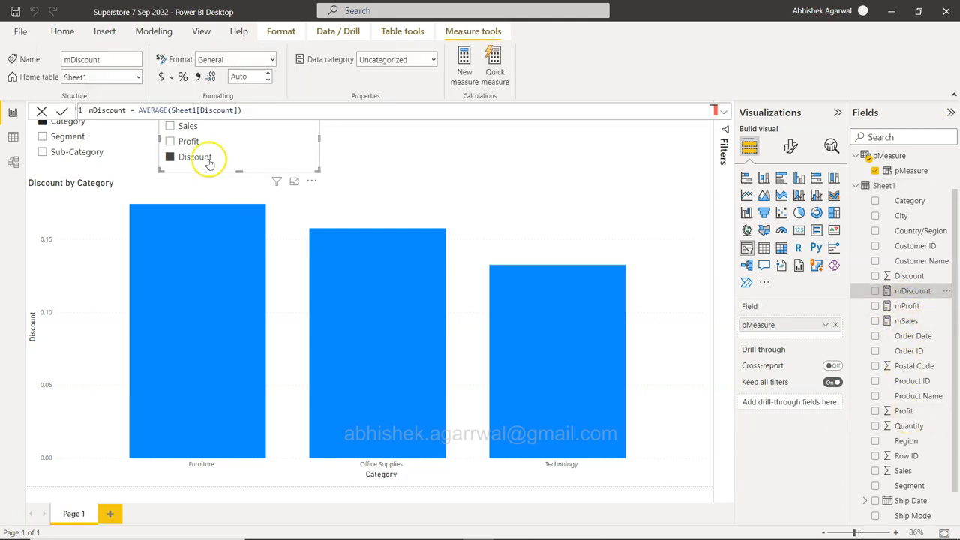